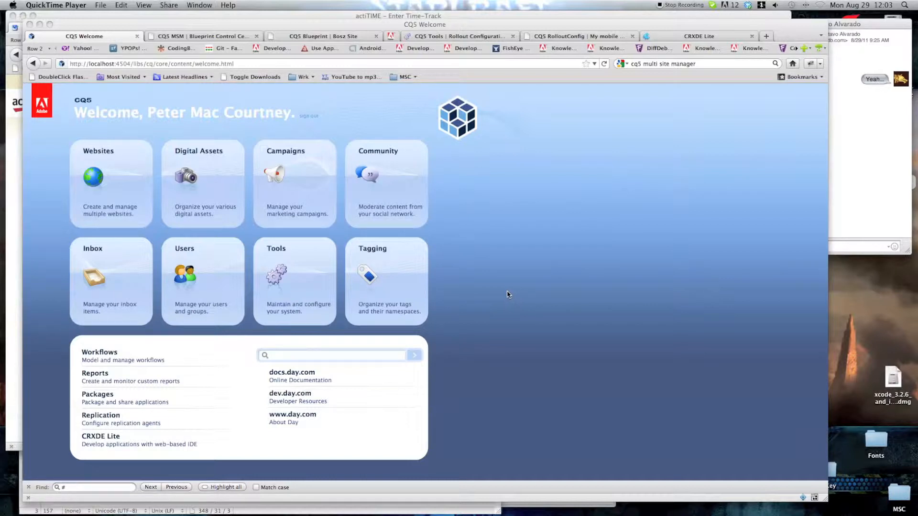
mouse_move(497, 294)
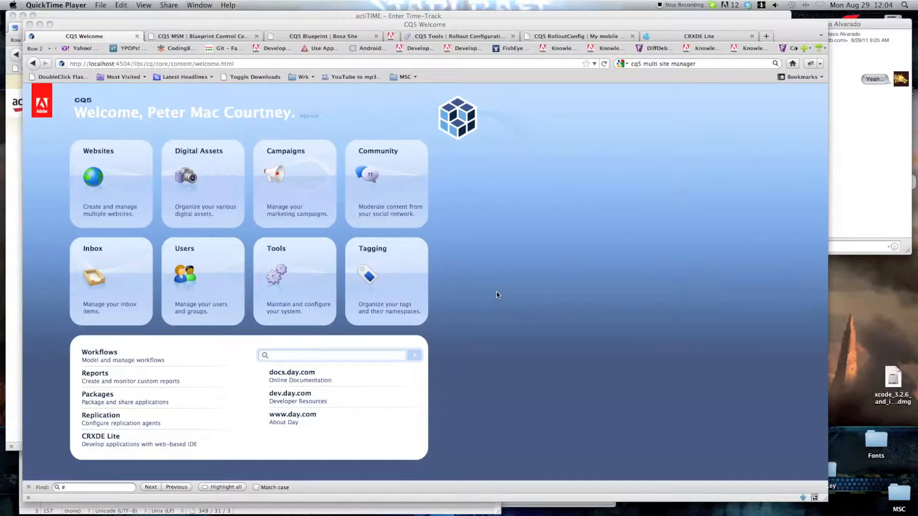
mouse_move(524, 310)
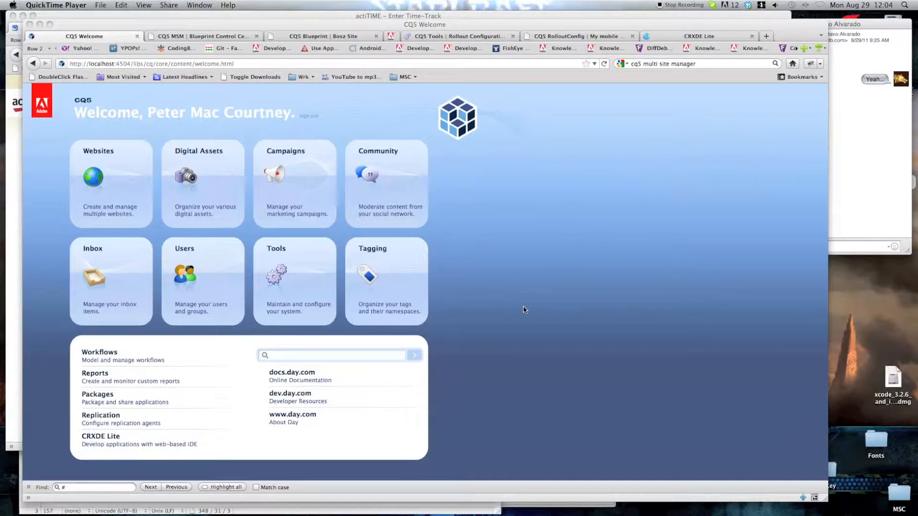
- List the MSM Control Center blueprints showing the Bosz Site blueprint
click(294, 280)
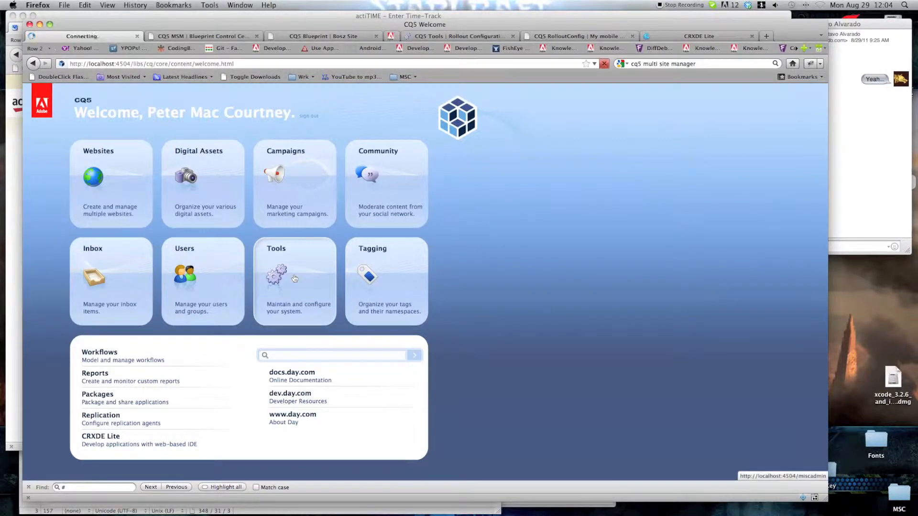
click(294, 280)
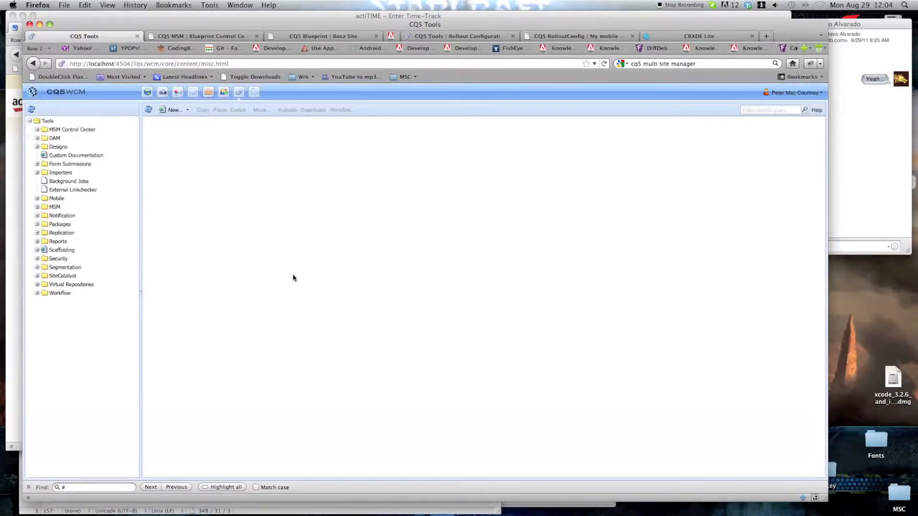
click(67, 138)
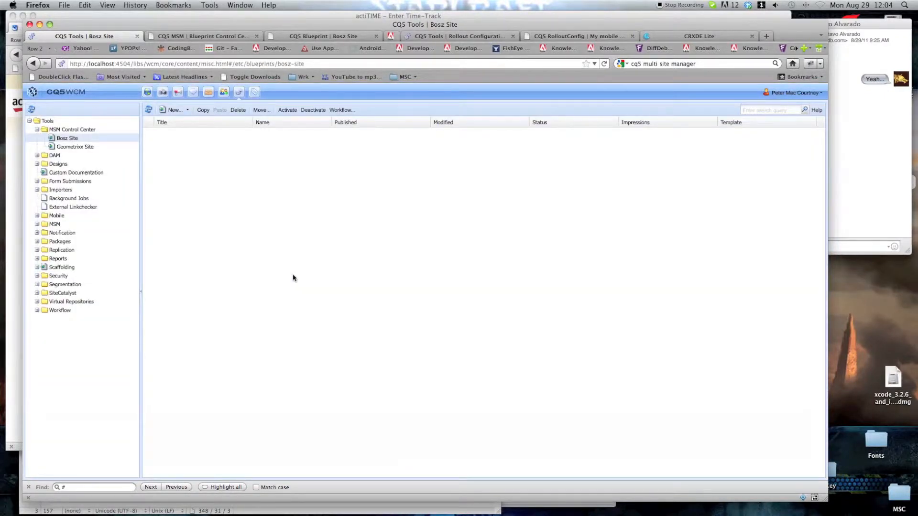
click(71, 129)
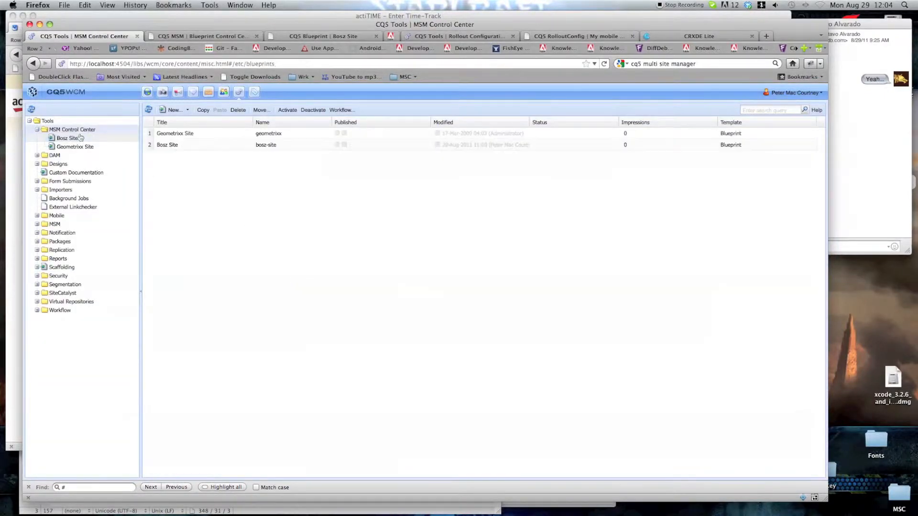
- Delete the Bosz Site blueprint and confirm, leaving only Geometrixx Site
right_click(167, 145)
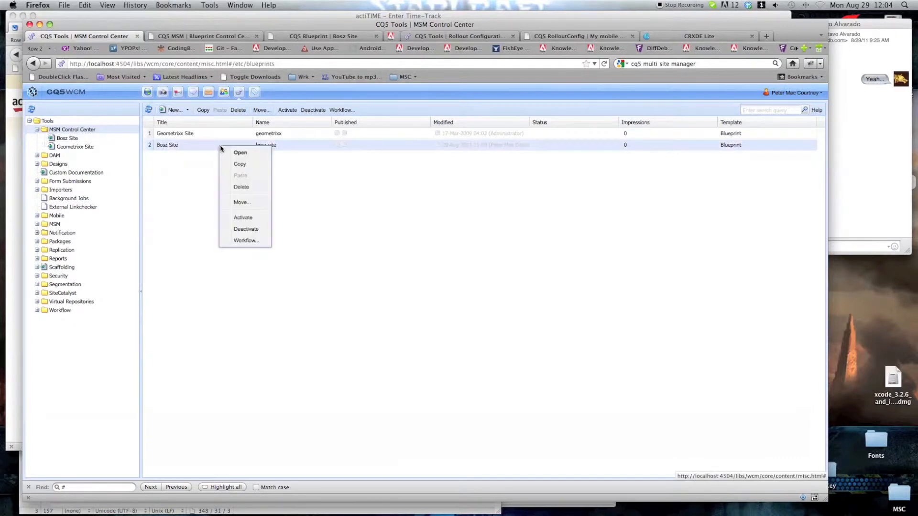
click(241, 187)
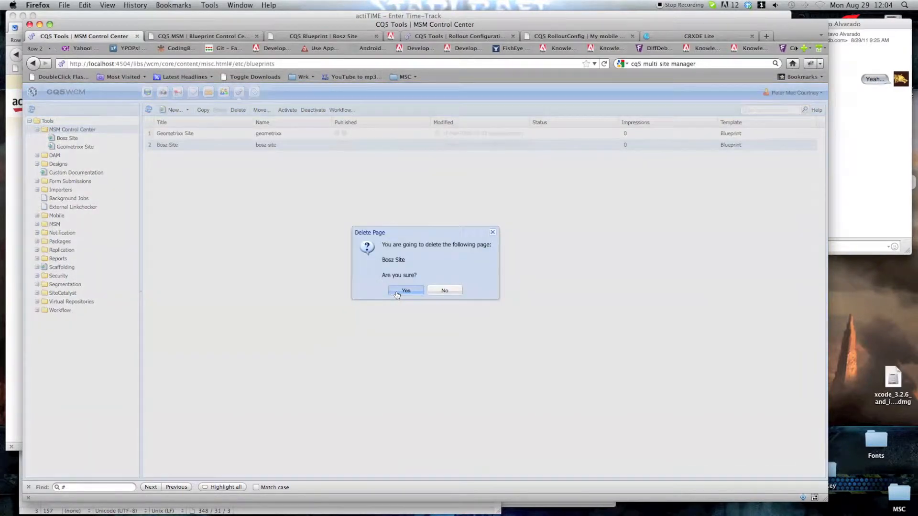
click(405, 290)
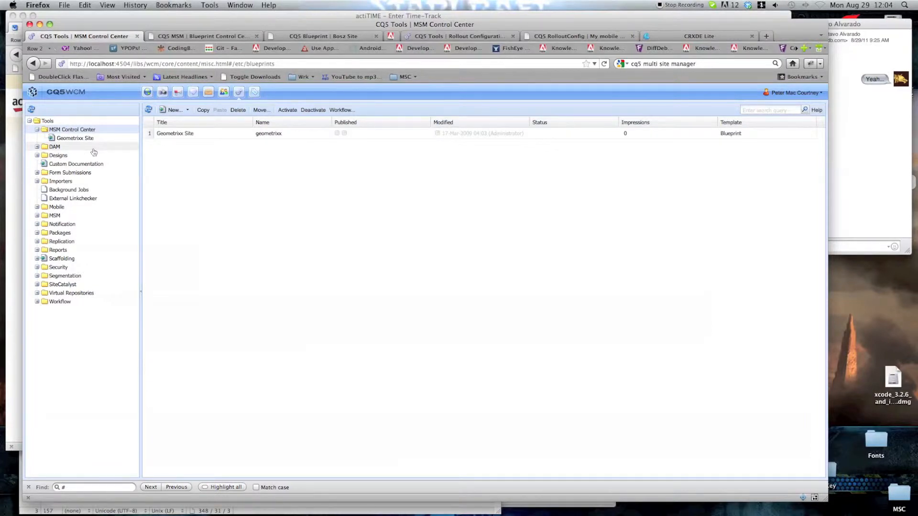
mouse_move(98, 146)
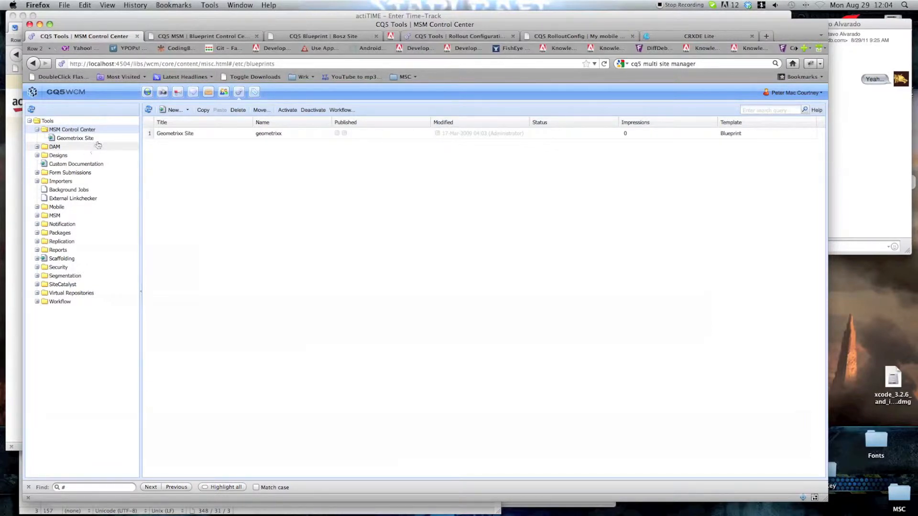
- Create a new blueprint from the Blueprint Template titled 'Bosz Site'
click(173, 110)
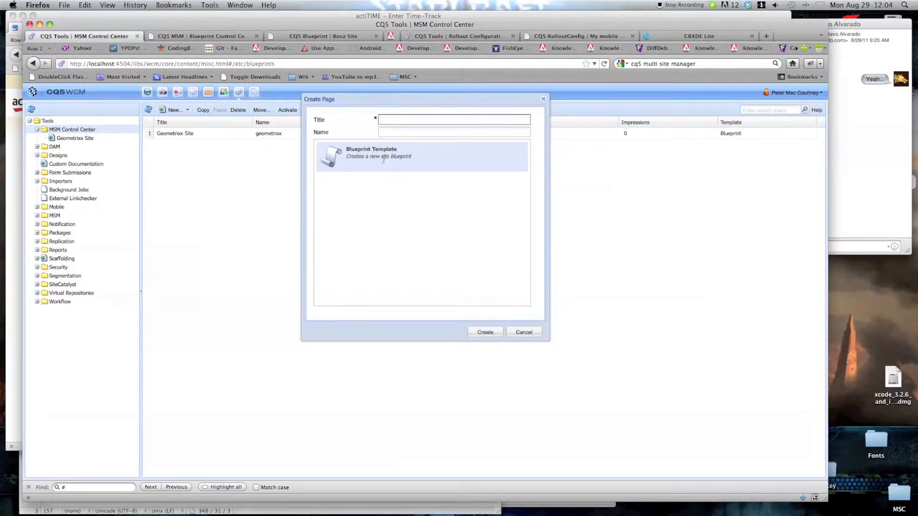
click(454, 119)
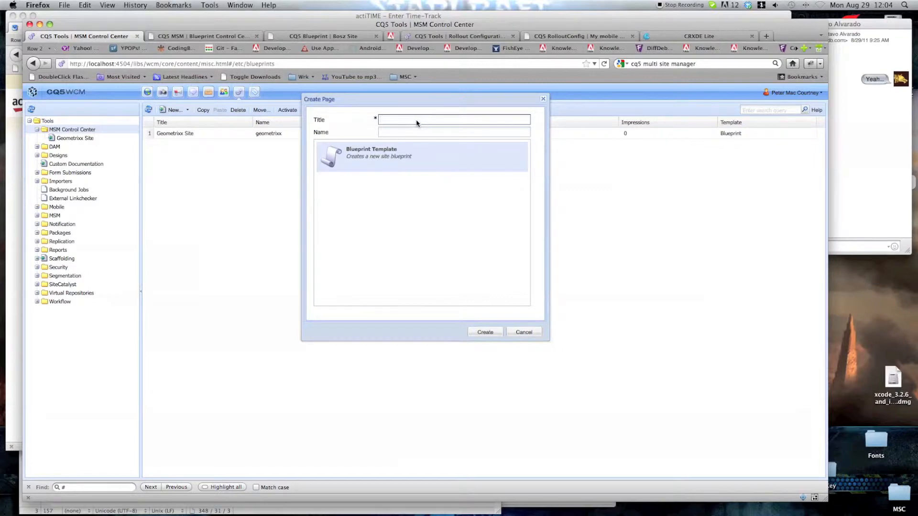
text(Bosz)
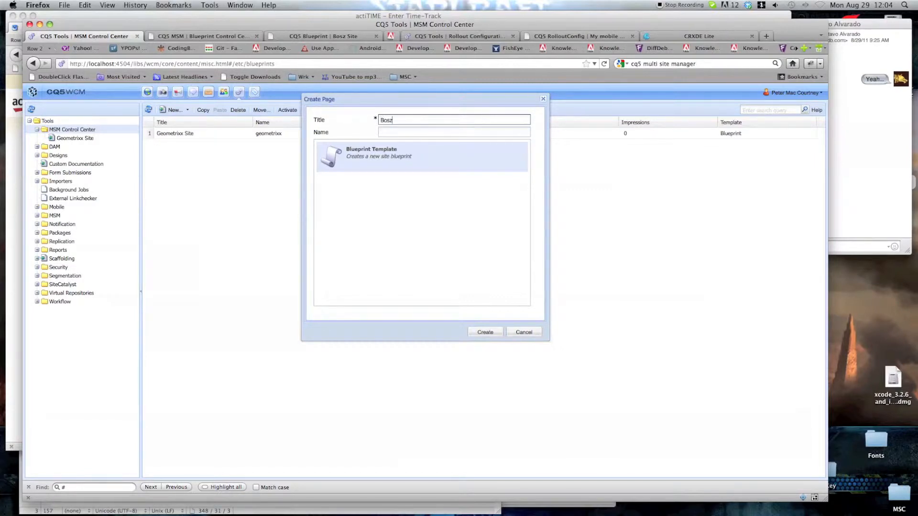
text(Site)
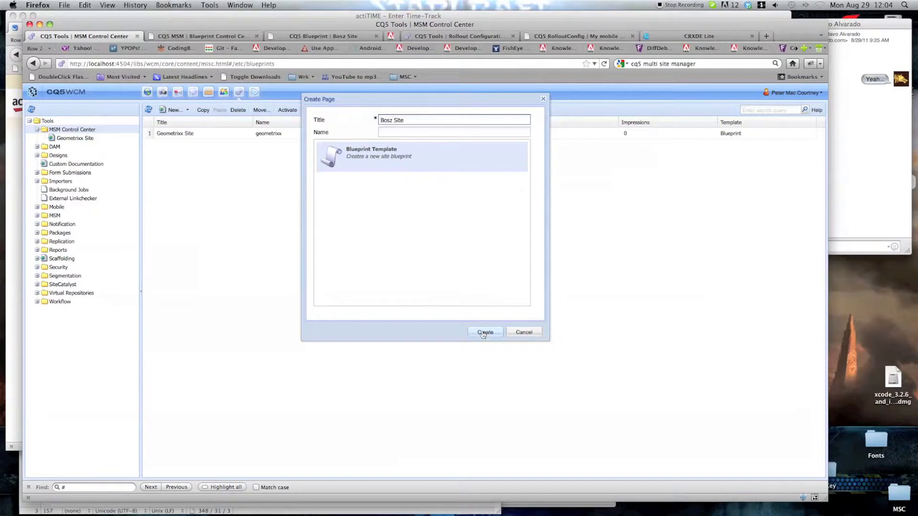
click(485, 332)
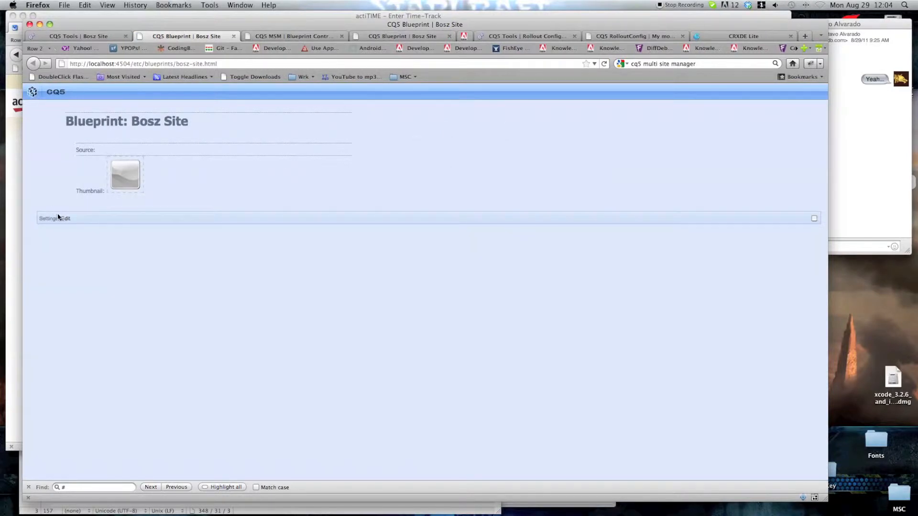
- Edit the Bosz Site blueprint settings and browse the source path tree, expanding Bosz_Rollout, es and Bosz
click(65, 218)
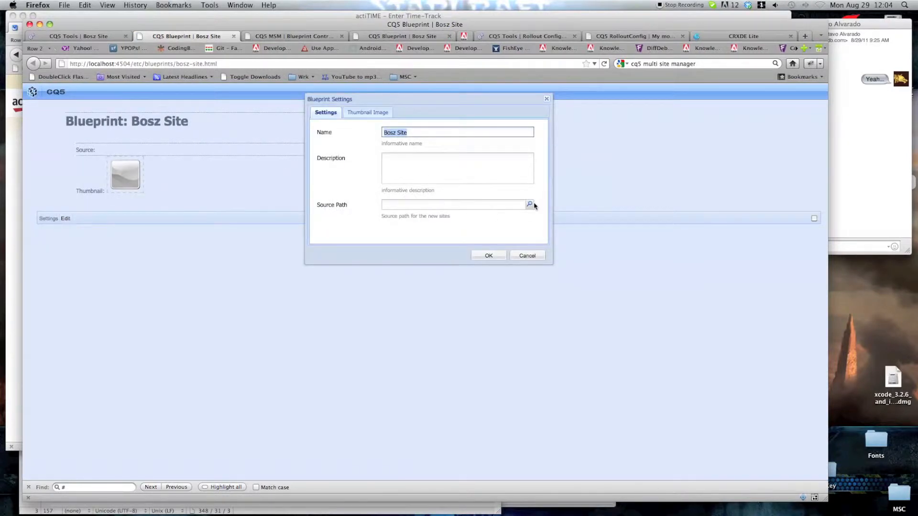
click(528, 204)
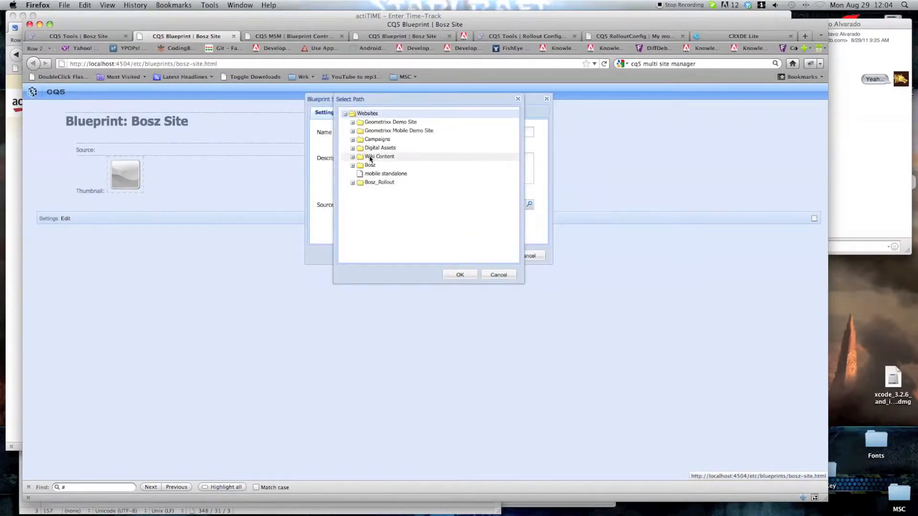
click(353, 182)
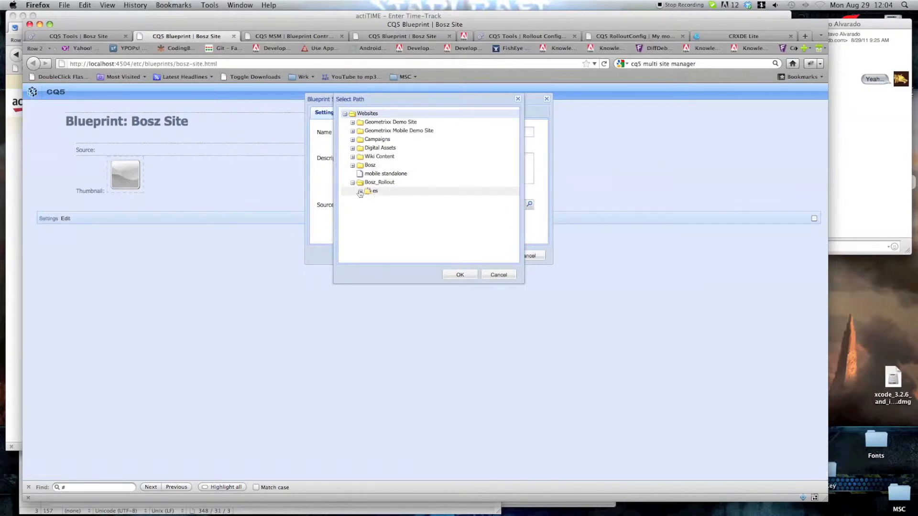
click(360, 191)
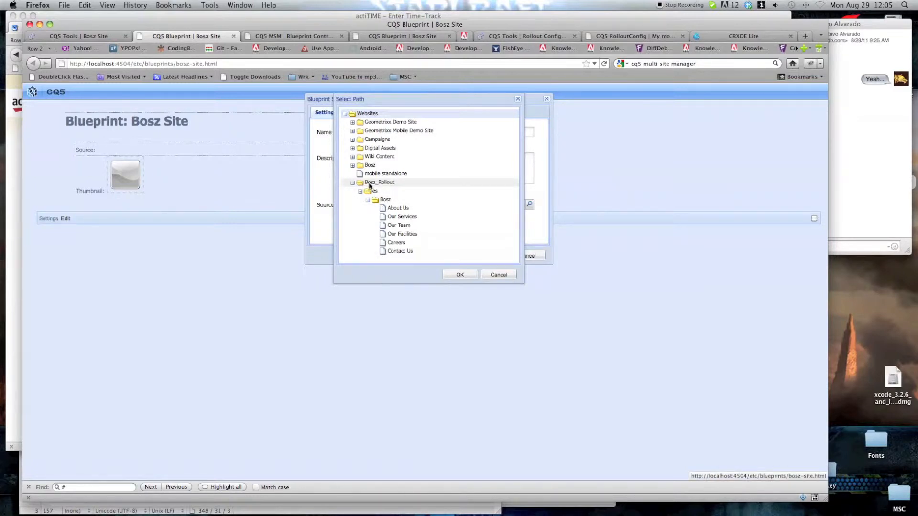
click(401, 216)
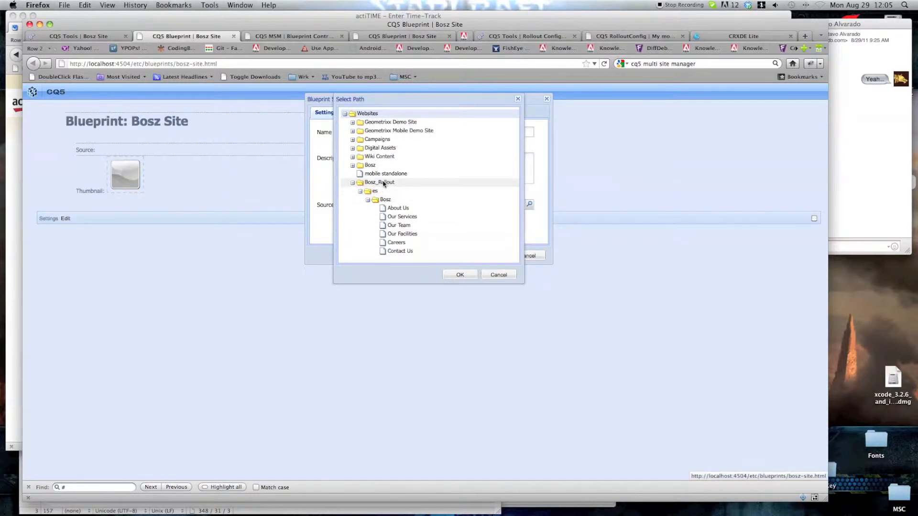
click(385, 173)
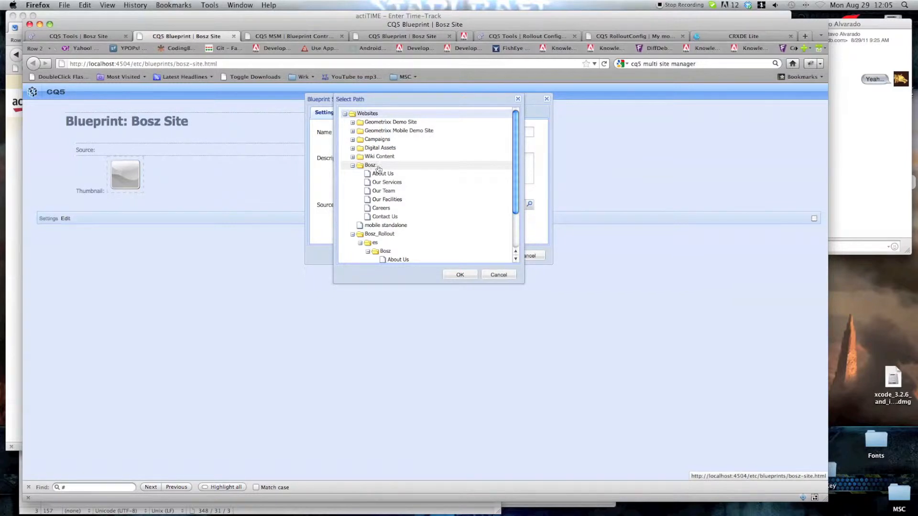
scroll(down, 3)
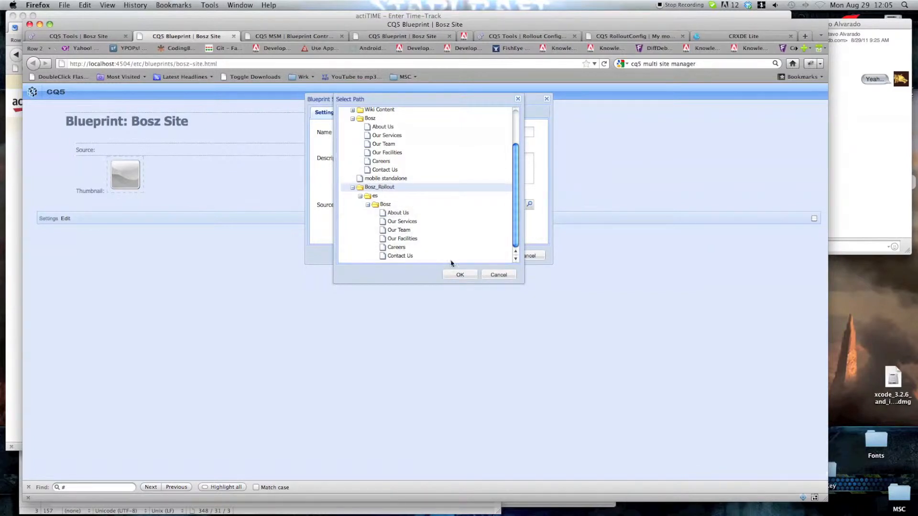
- Confirm /content/bosz_rollout as source and describe it as 'Test Bosz site Blueprint'
click(460, 274)
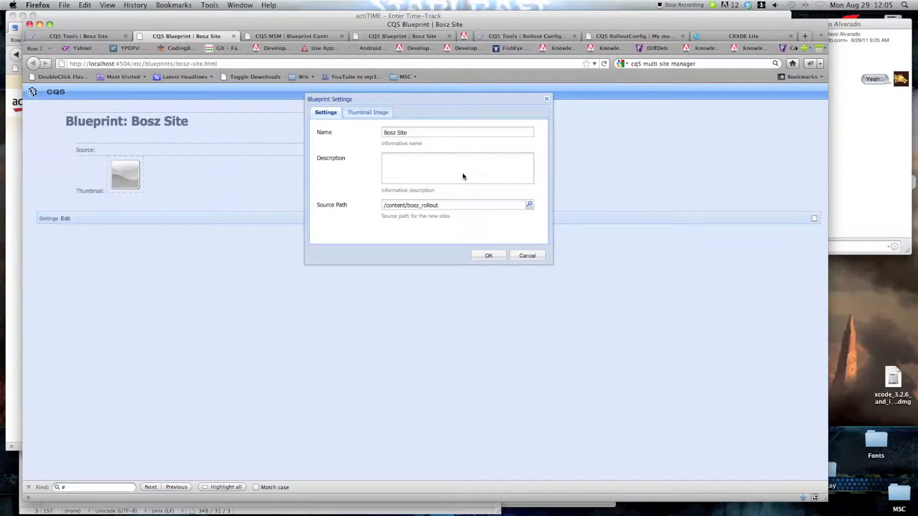
text(Bosz)
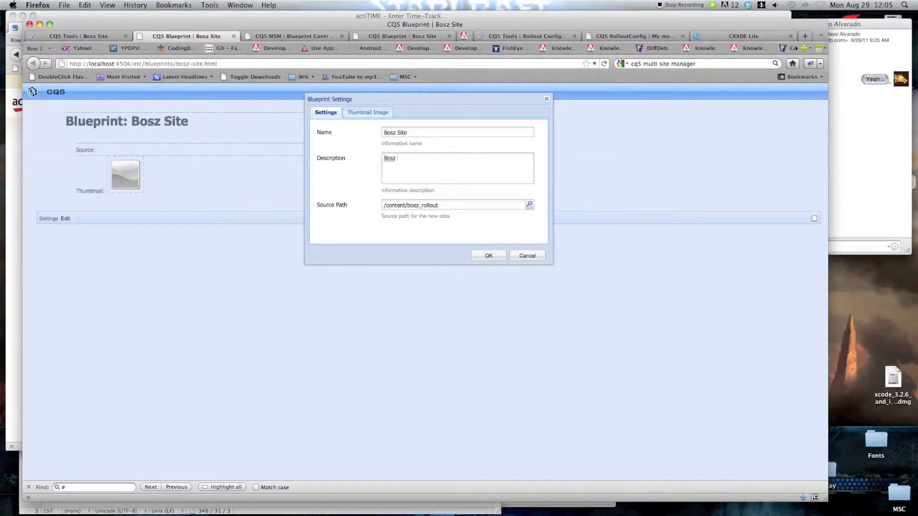
text(Tesbosz site)
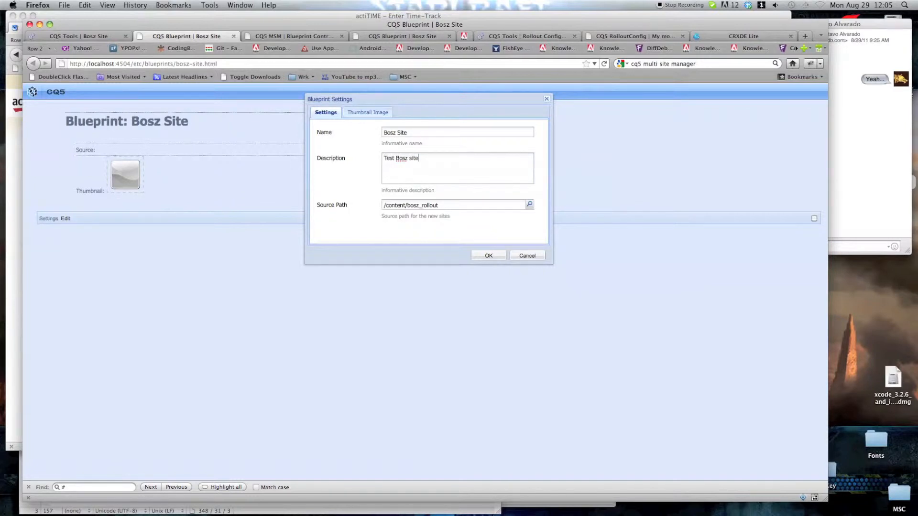
text(Blueprint)
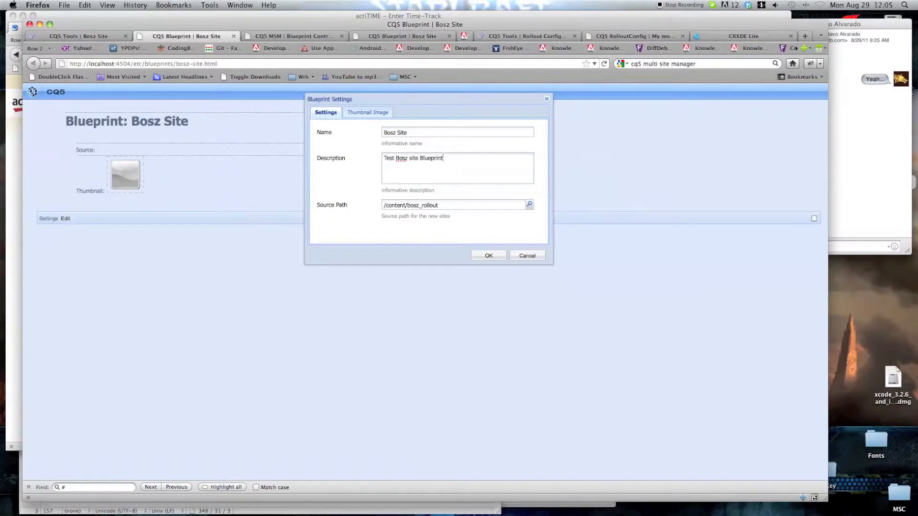
- Upload the red cube logo as the blueprint thumbnail and save the settings
click(367, 113)
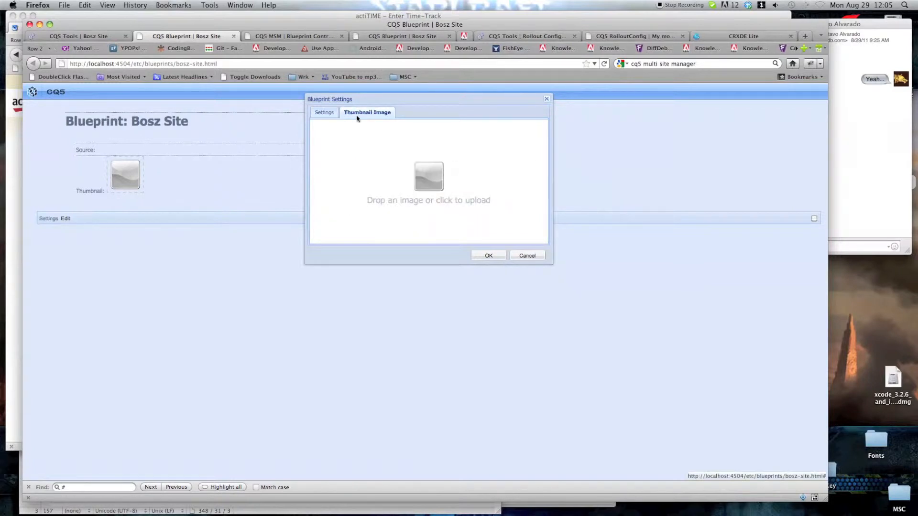
click(428, 176)
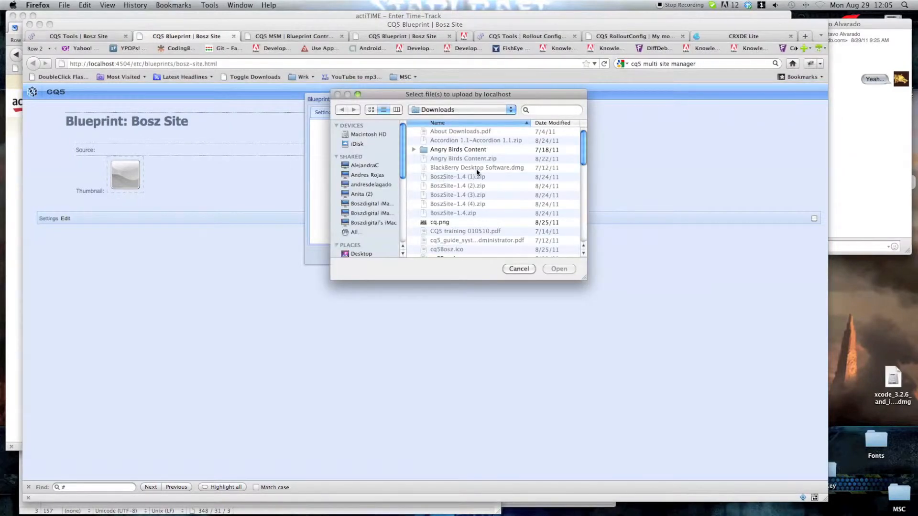
scroll(down, 3)
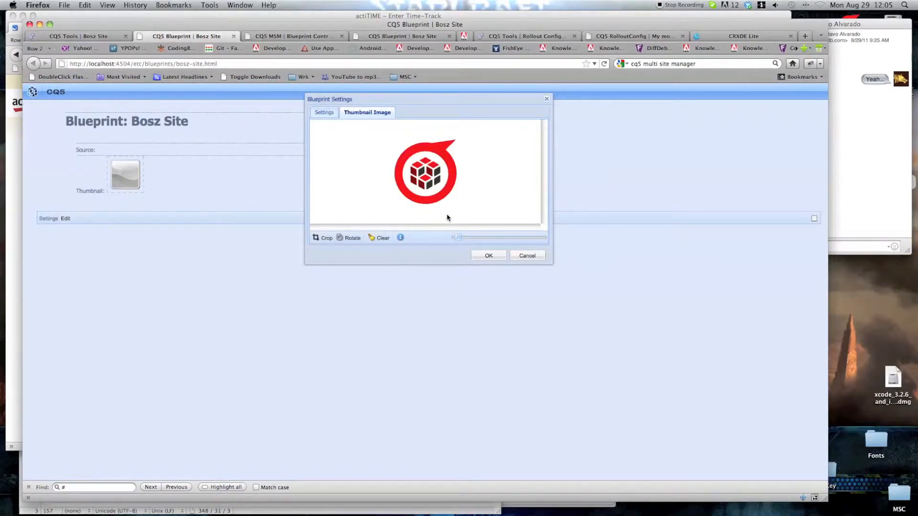
click(487, 255)
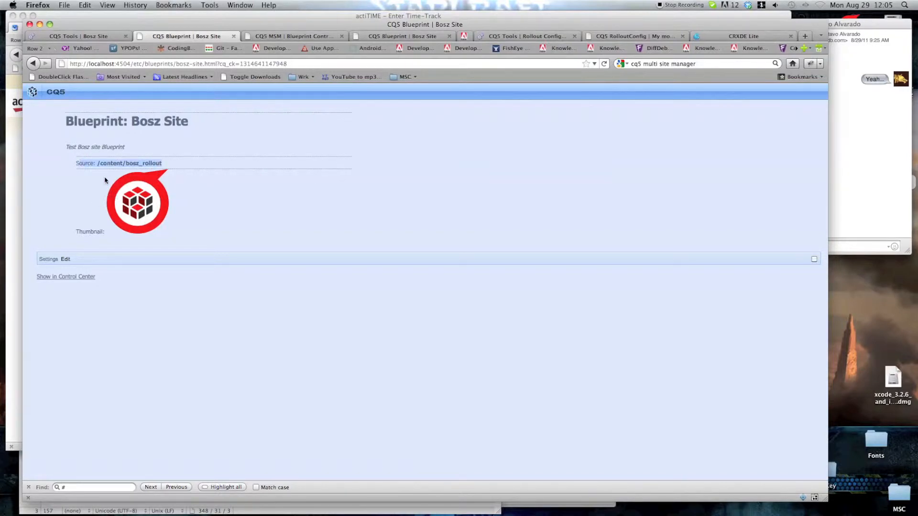
- Select MSM Rollout Configurations in the Tools console tree
double_click(86, 146)
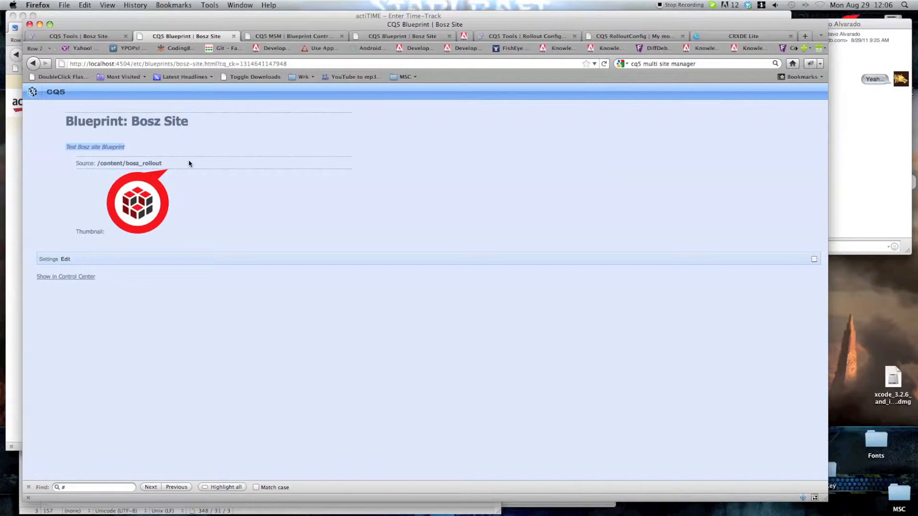
mouse_move(260, 130)
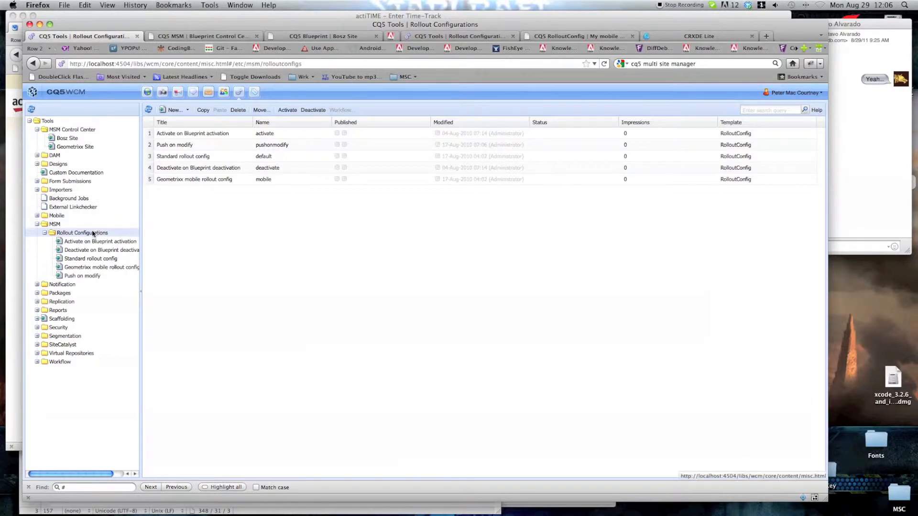
- Create a rollout configuration titled 'General Mobile Configuration'
click(174, 110)
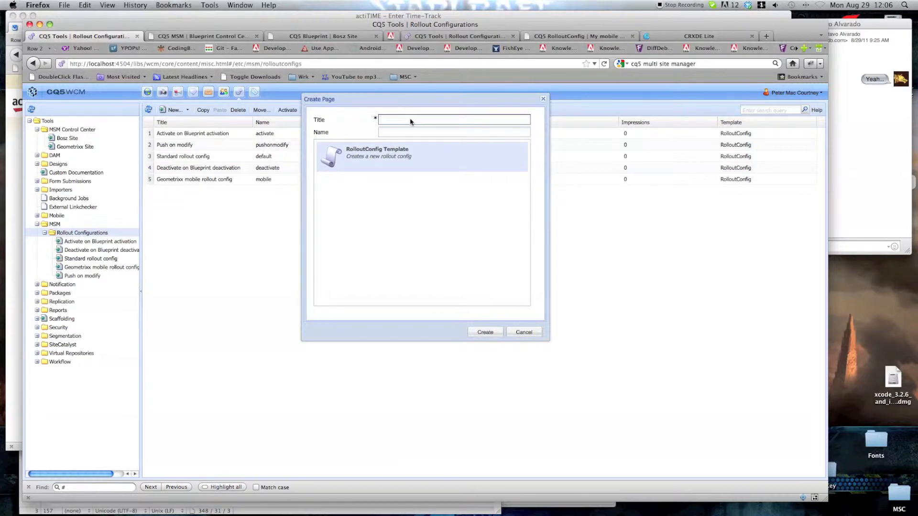
text(Mobi)
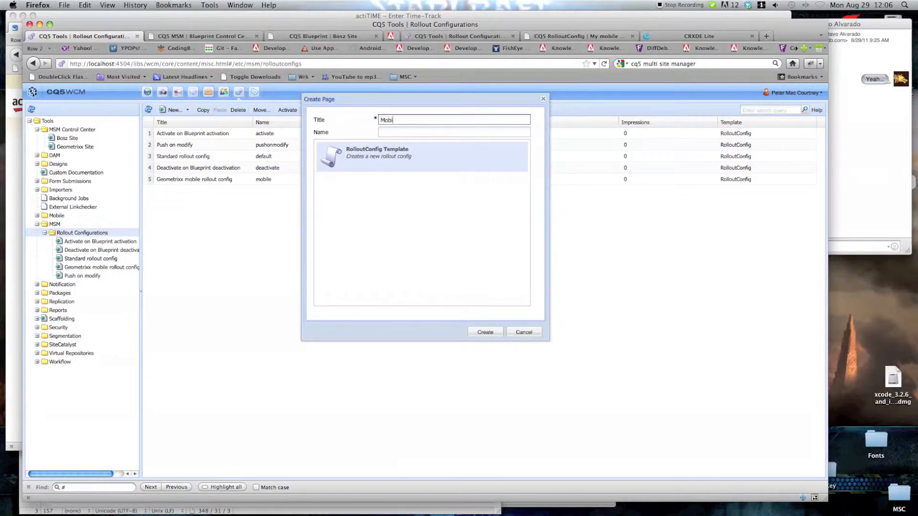
text(le)
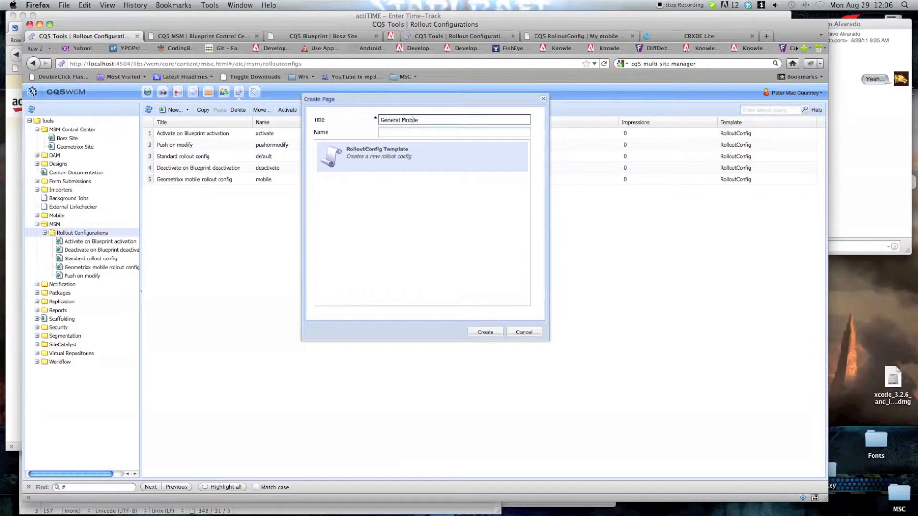
text(Config)
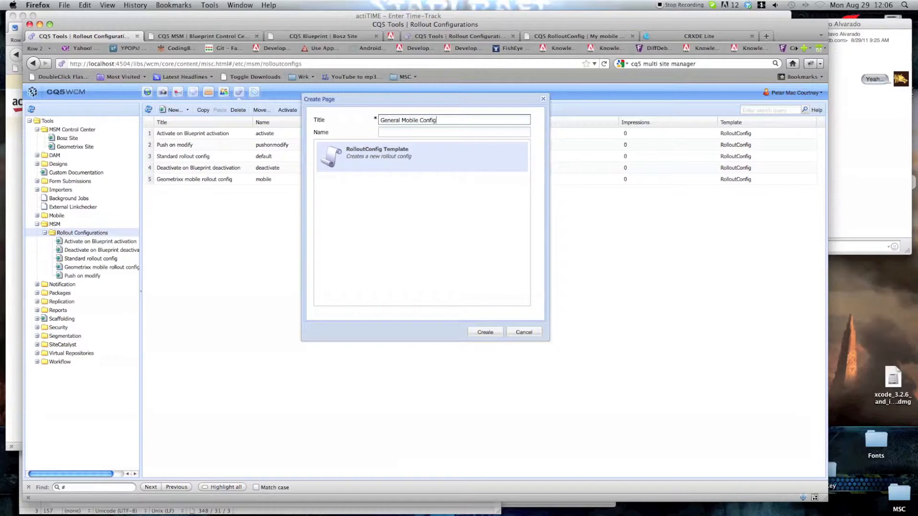
text(uration)
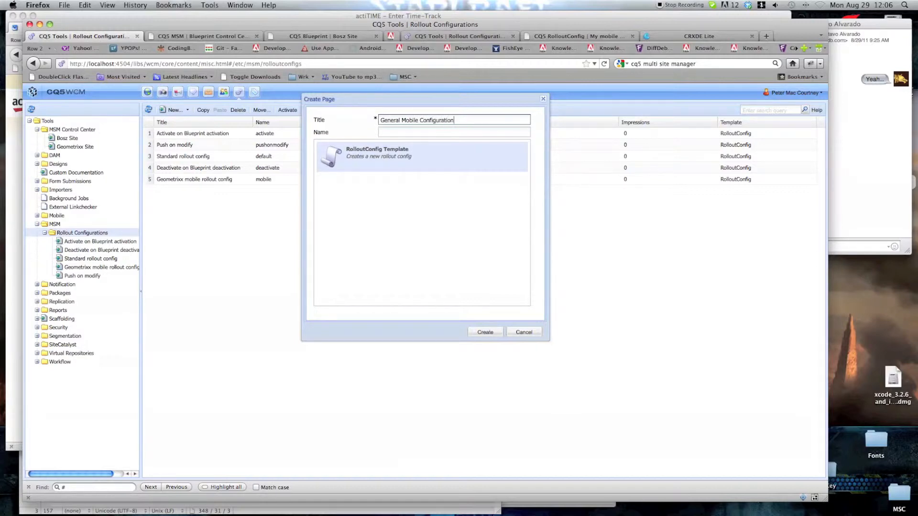
click(485, 331)
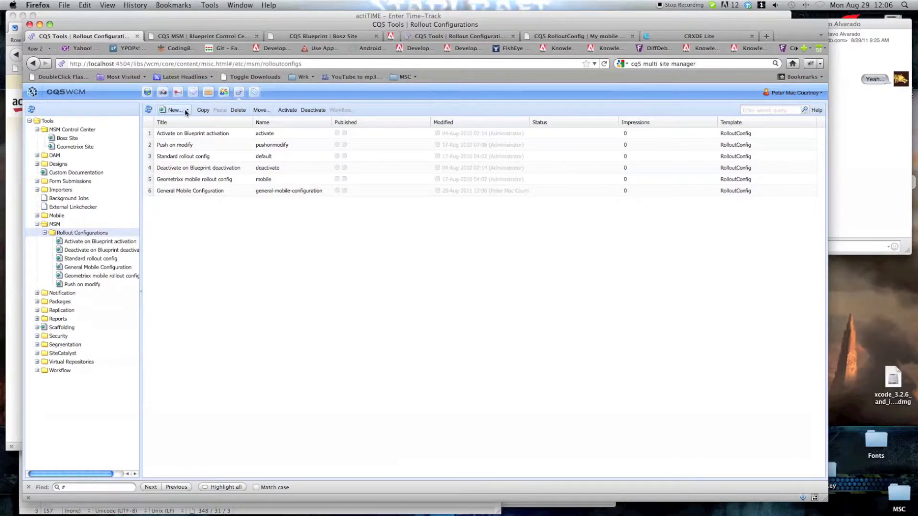
- Create a second rollout configuration titled 'Bosz Mobile specific Configuration'
click(172, 110)
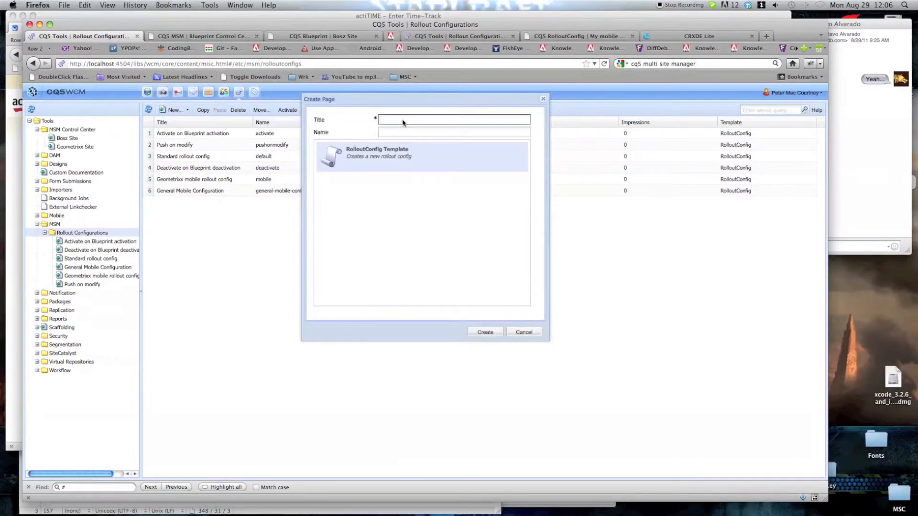
text(Bosz)
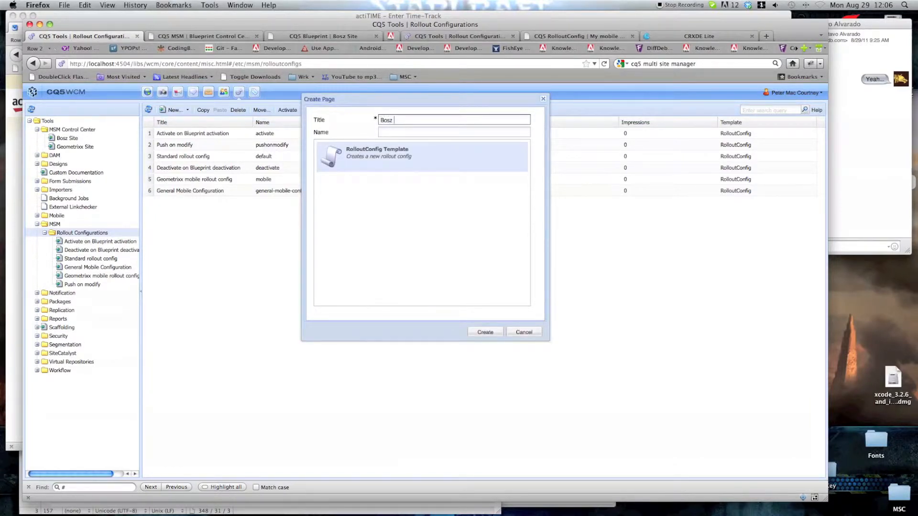
text(Mobile)
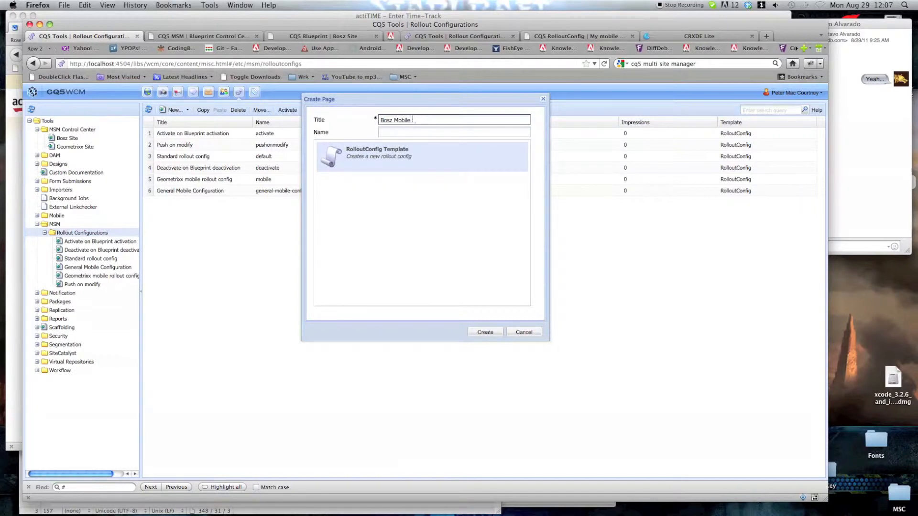
text(specific C)
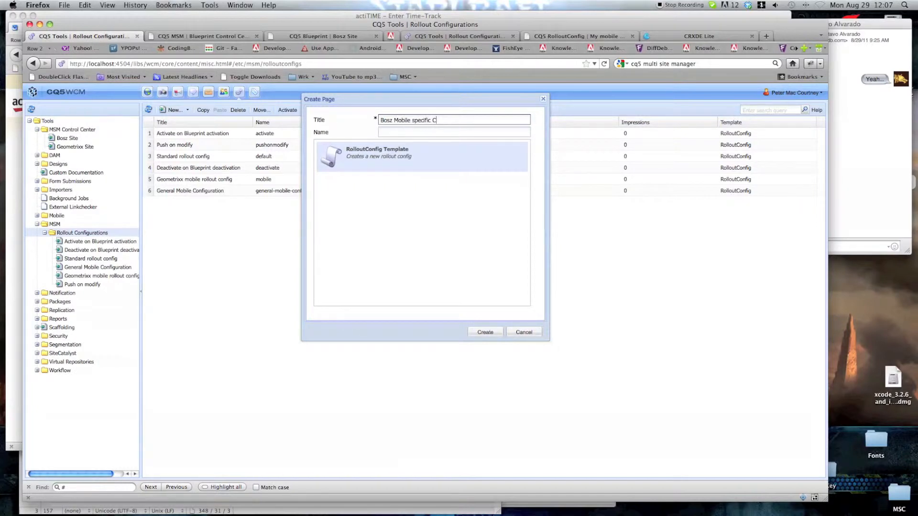
text(nfiguratio)
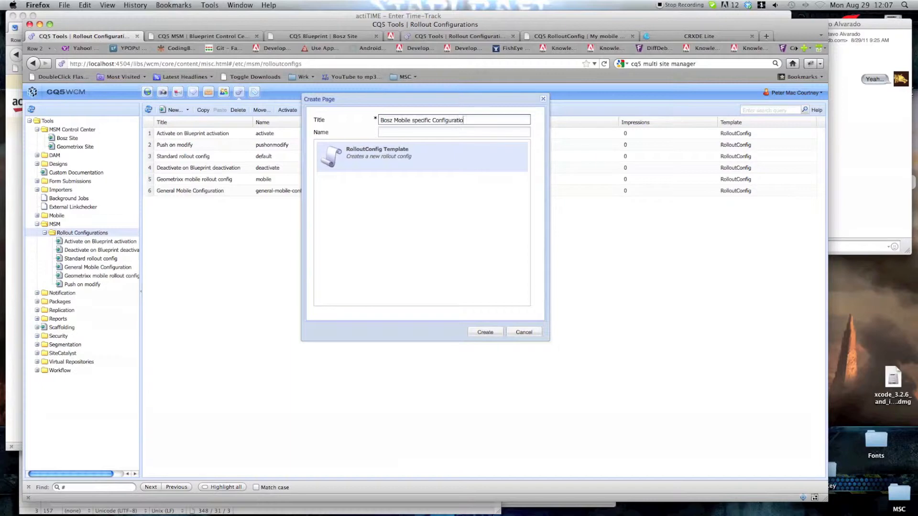
click(485, 332)
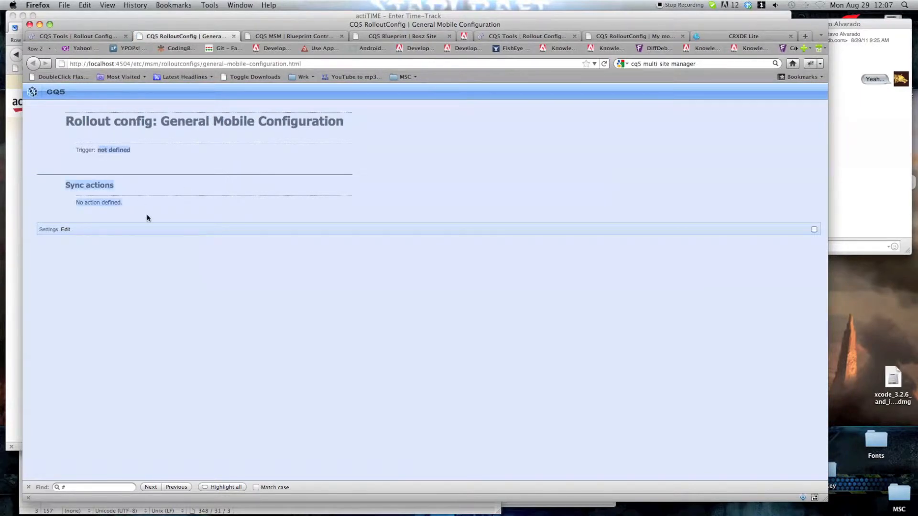
mouse_move(161, 141)
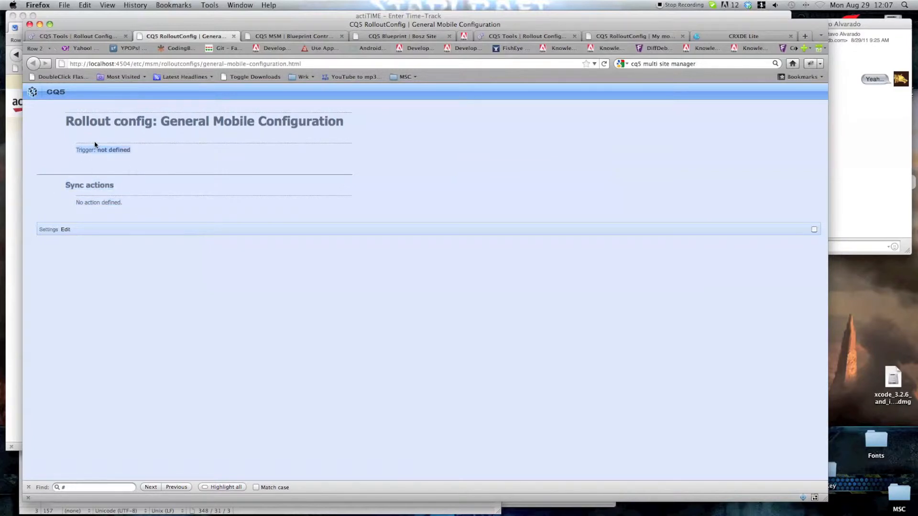
- Save General Mobile Configuration with an On Rollout sync trigger and a screencast description
click(65, 229)
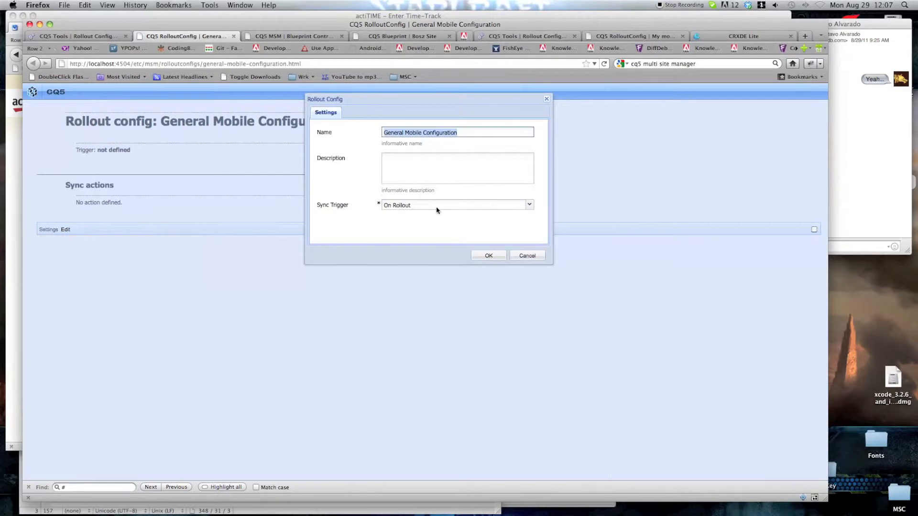
mouse_move(469, 206)
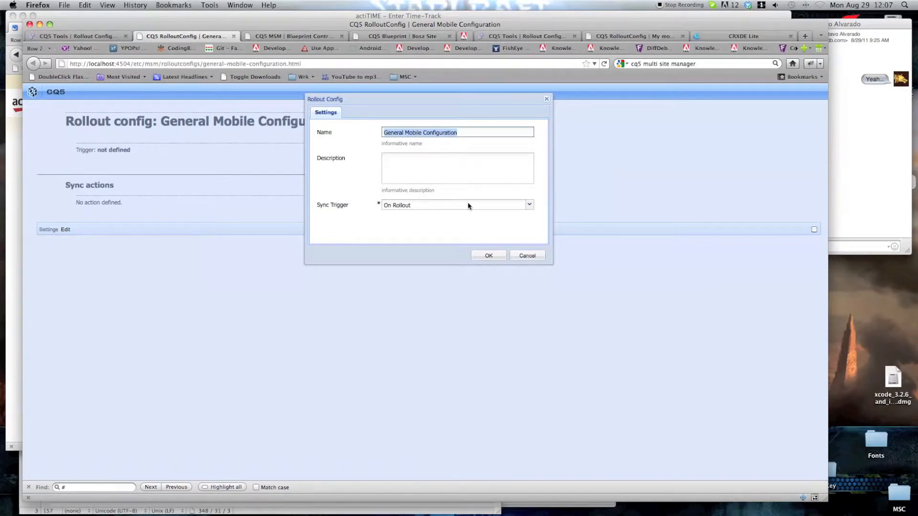
click(527, 205)
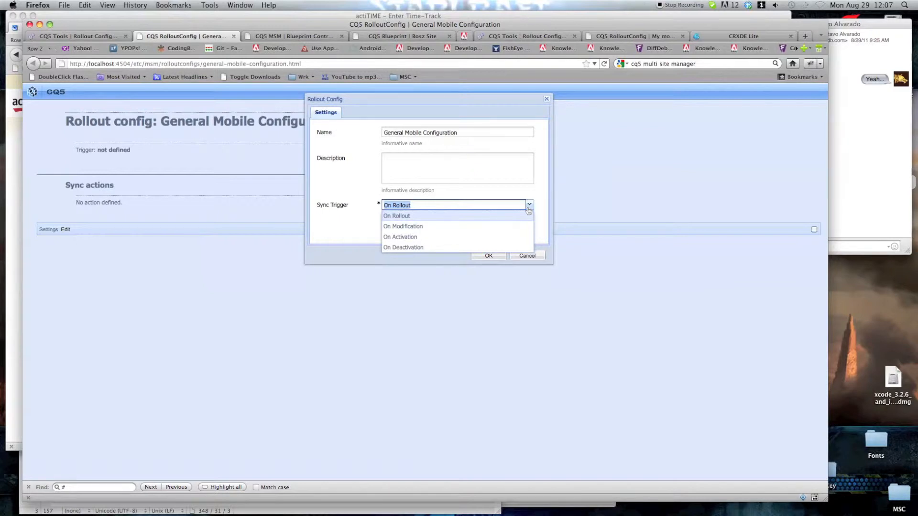
mouse_move(457, 228)
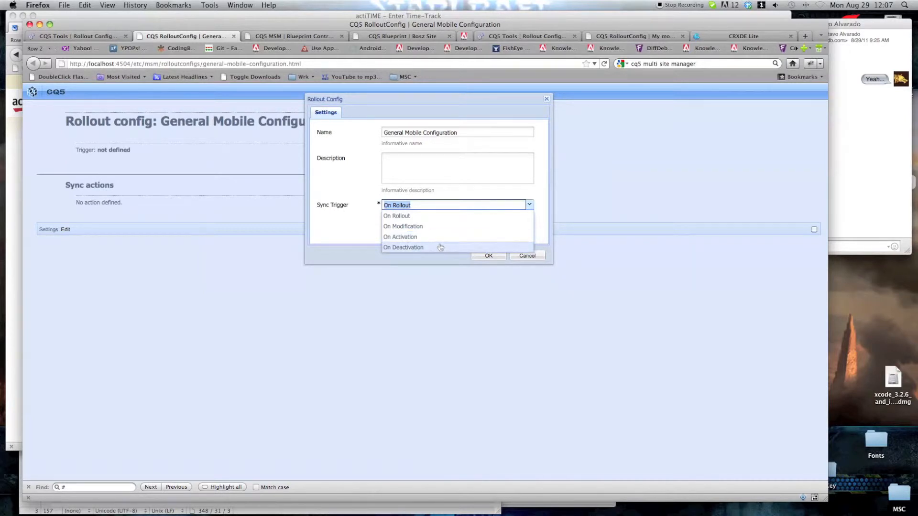
click(396, 215)
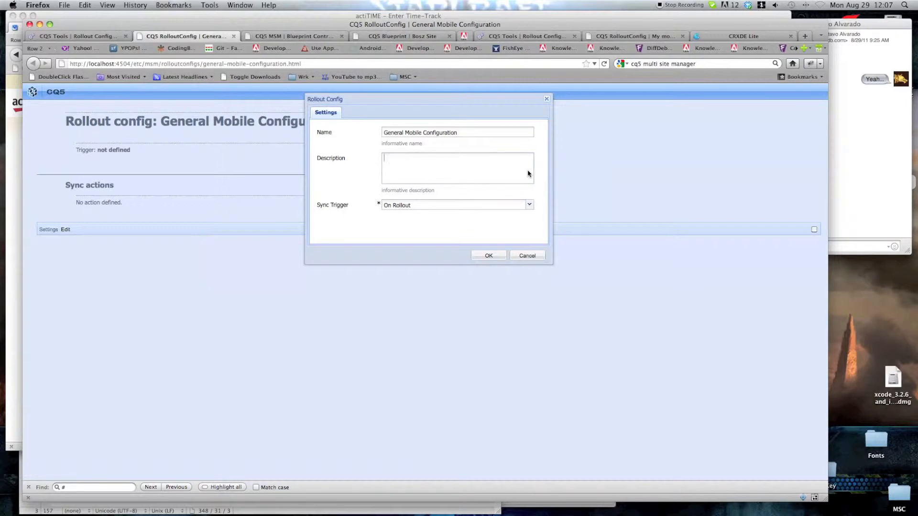
text(General mobi)
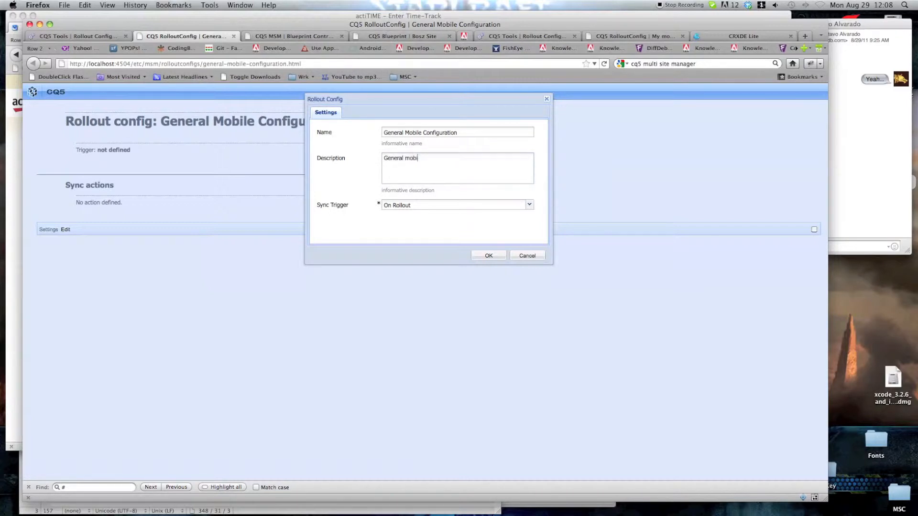
text(le configuration for scr)
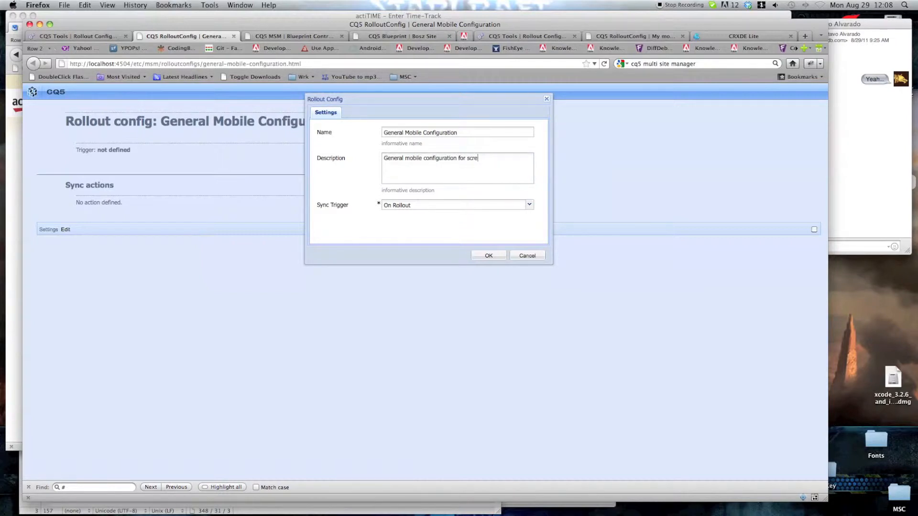
text(encast)
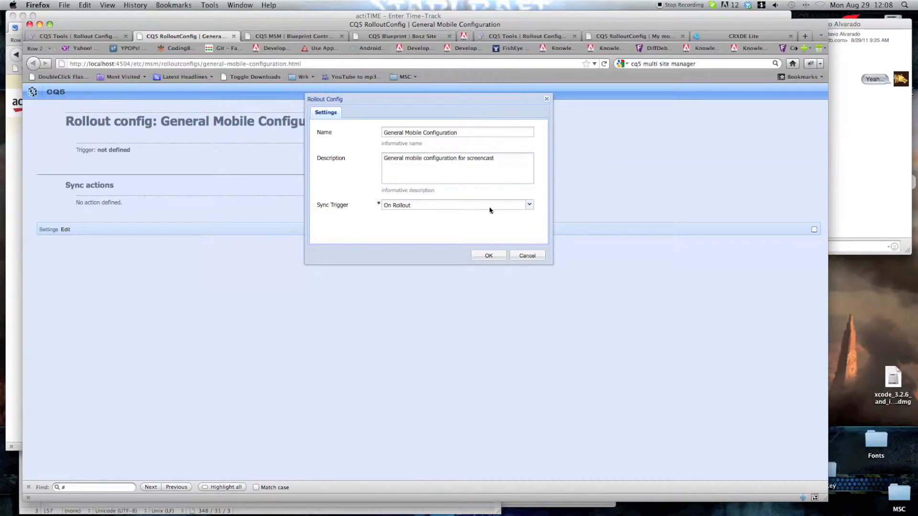
click(488, 255)
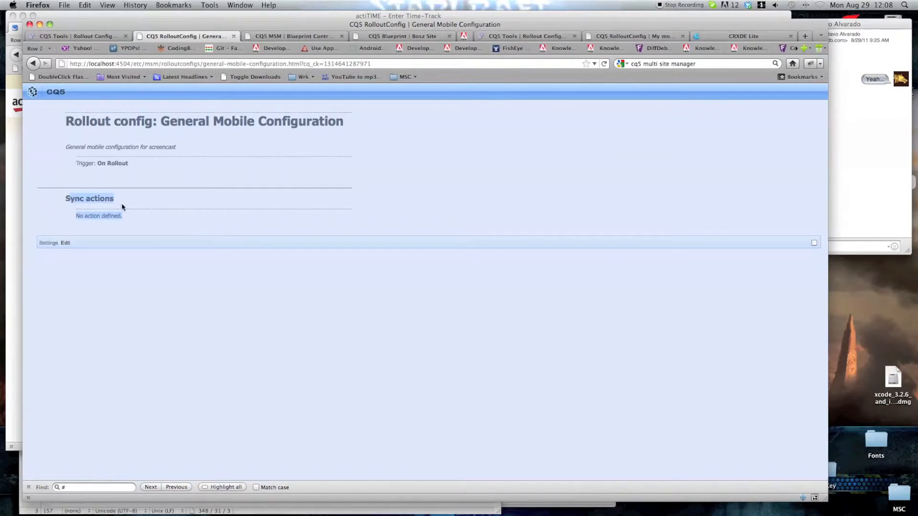
- Review the General Mobile Configuration settings and return to the rollout configurations list
click(65, 243)
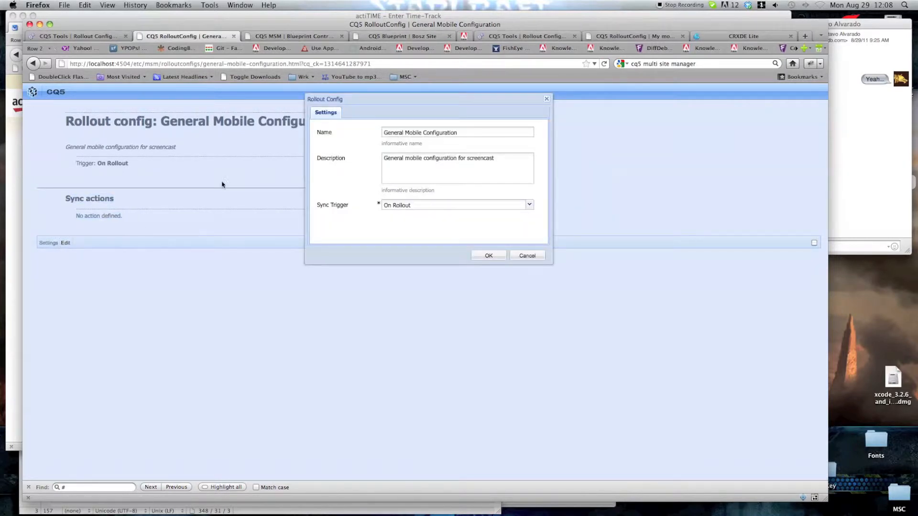
triple_click(457, 133)
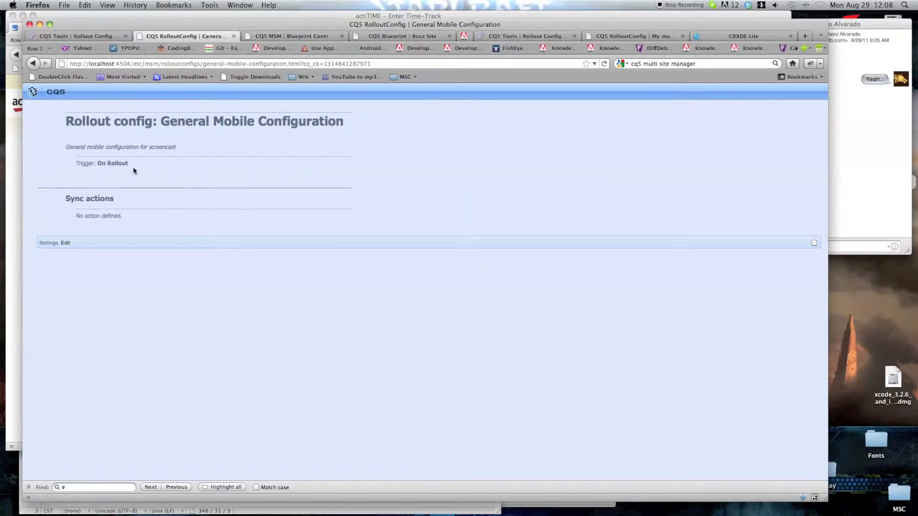
double_click(101, 162)
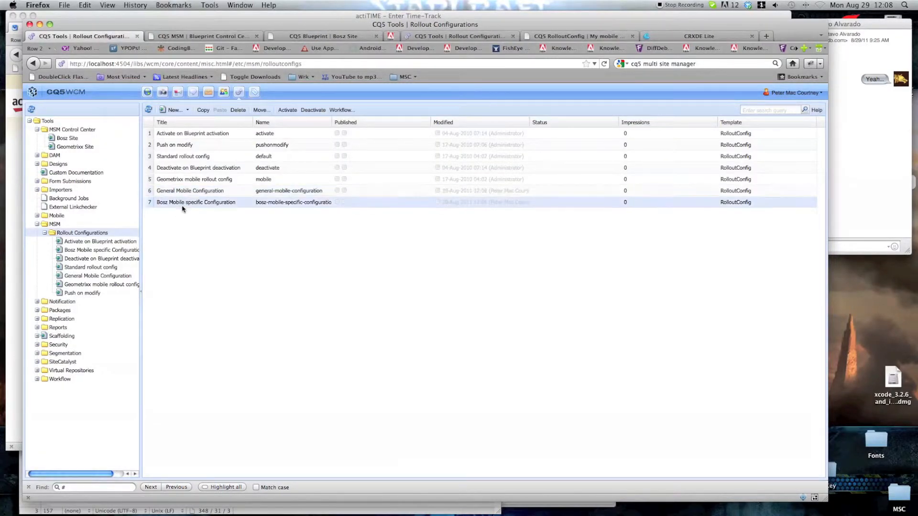
- Save Bosz Mobile specific Configuration with description 'Specific configuration for the Bosz Mobile Site' and On Rollout trigger
double_click(203, 202)
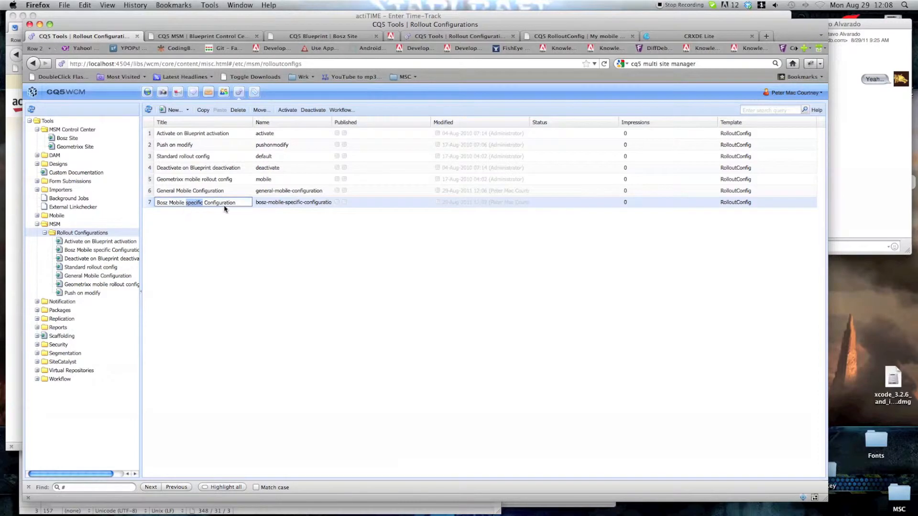
double_click(203, 202)
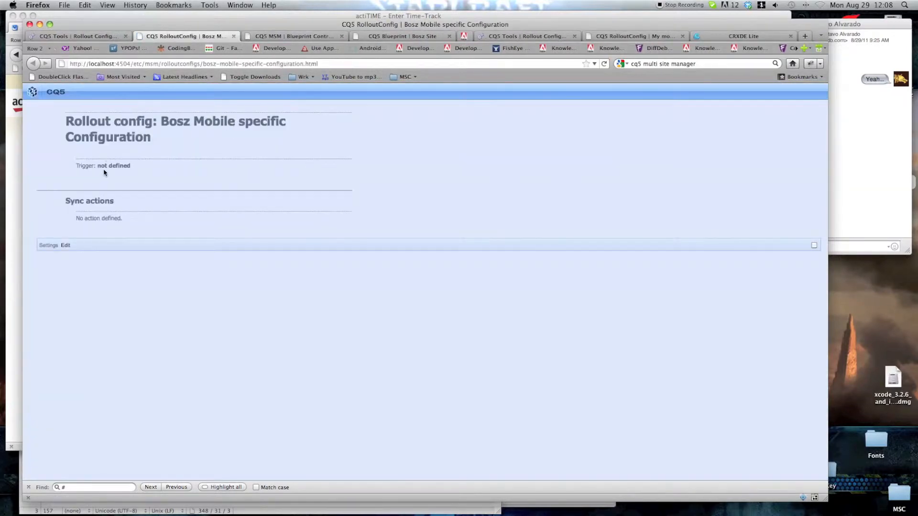
click(65, 245)
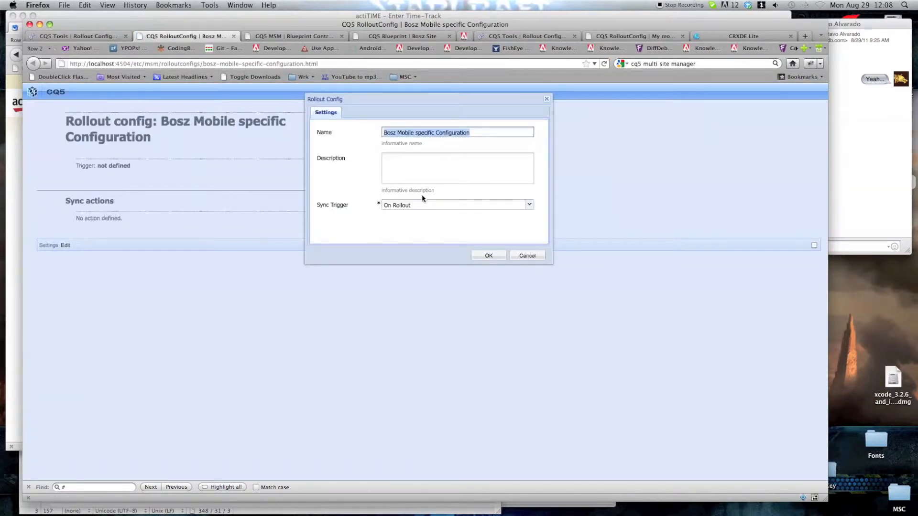
click(456, 168)
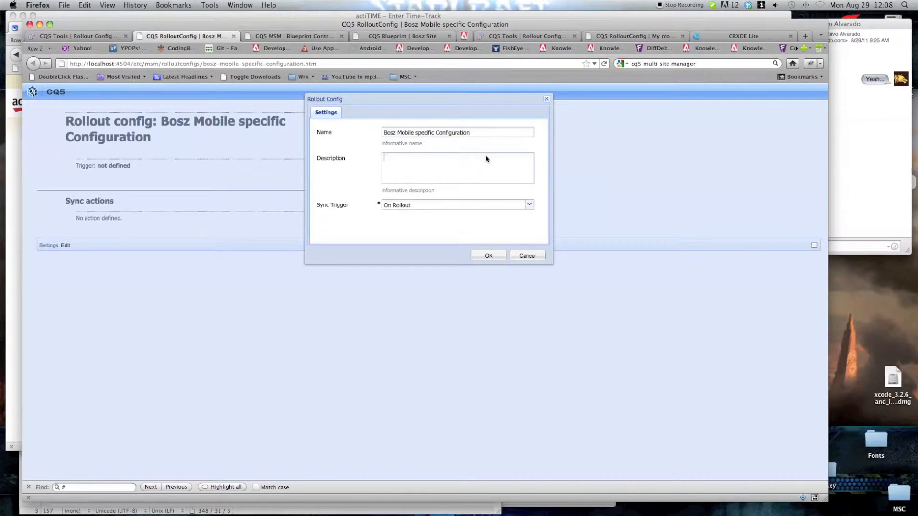
text(Specific configuration)
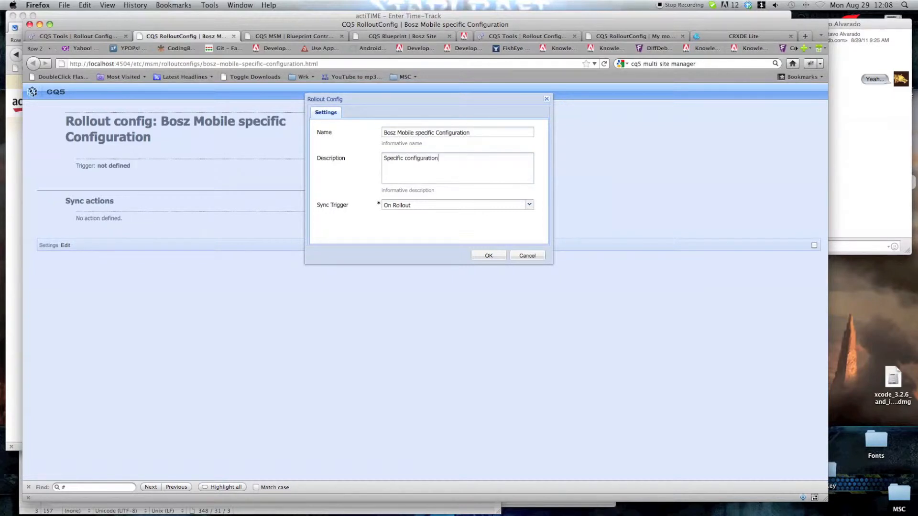
text(for the bo)
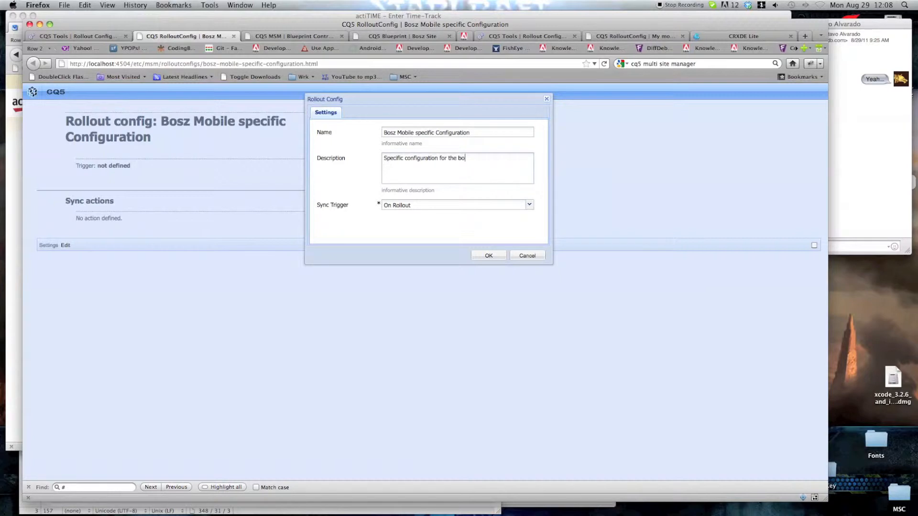
text(Bosz Mobile Site)
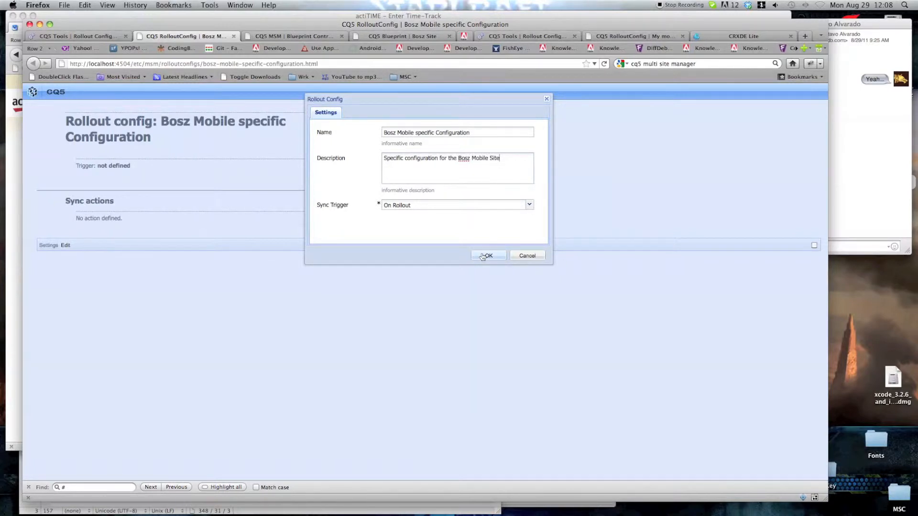
click(488, 256)
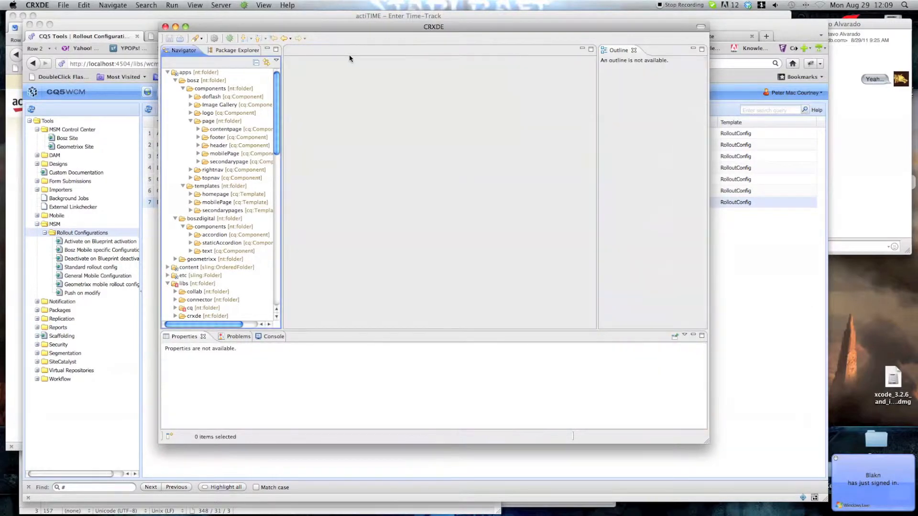
- Expand /etc/msm/rolloutconfigs to the bosz-mobile-specific and mobile rollout config nodes
scroll(down, 3)
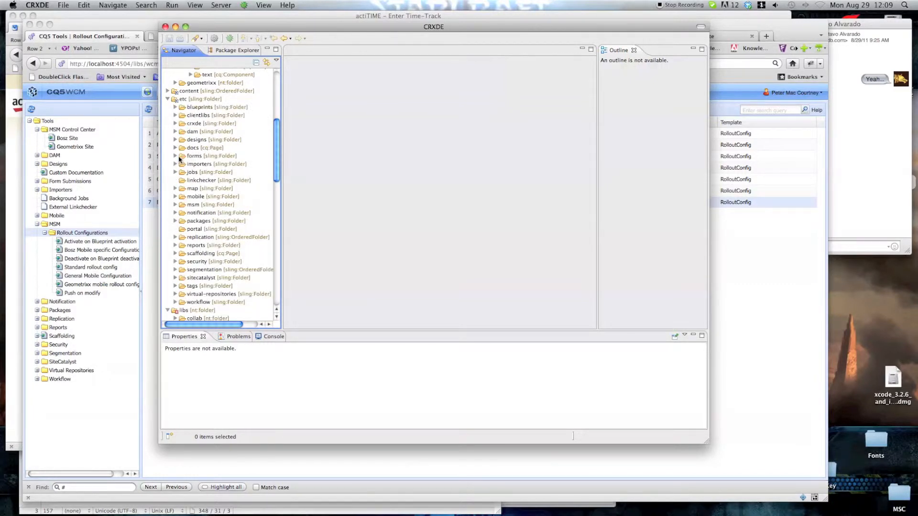
click(175, 204)
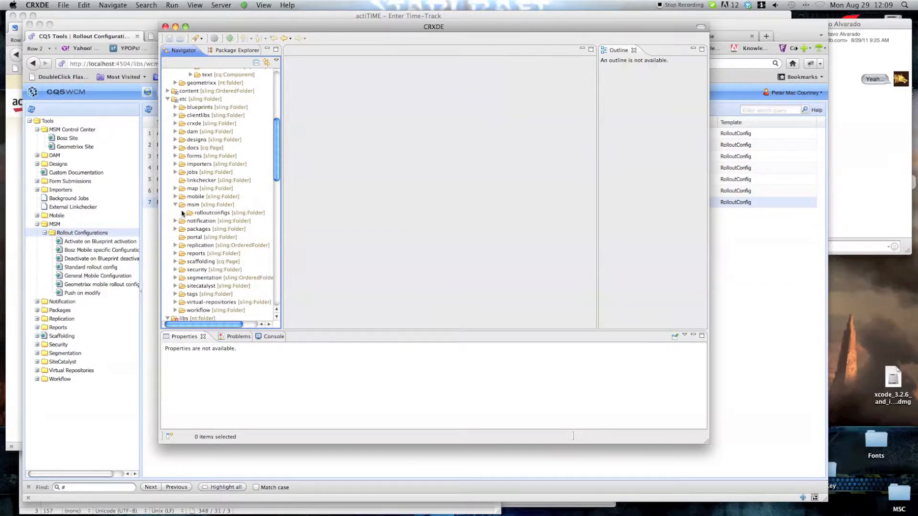
right_click(220, 212)
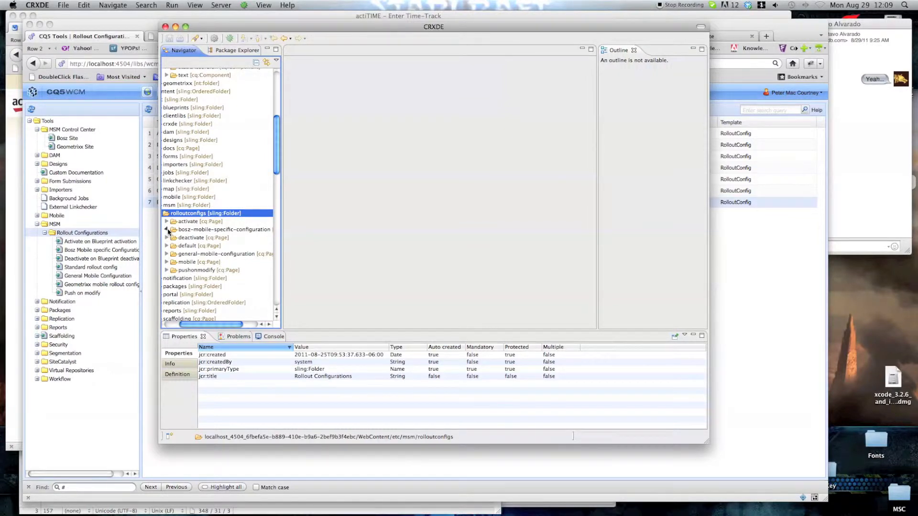
click(166, 229)
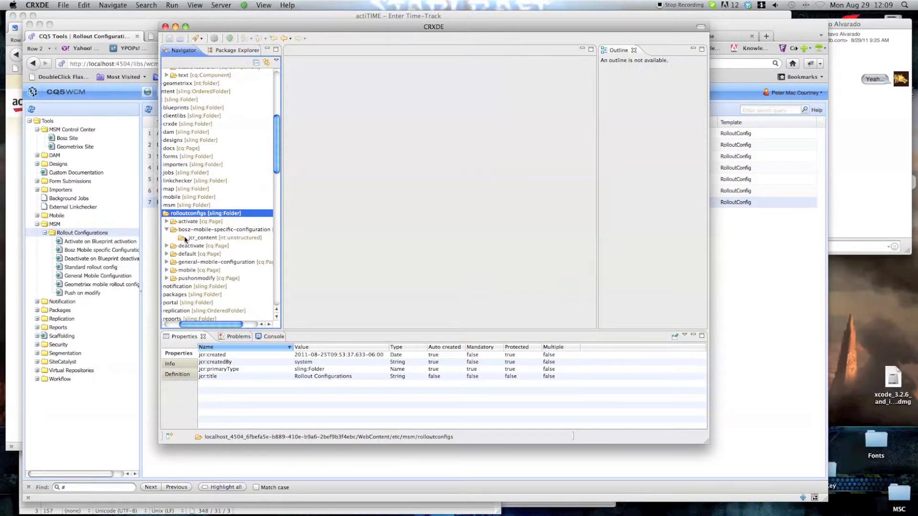
click(167, 269)
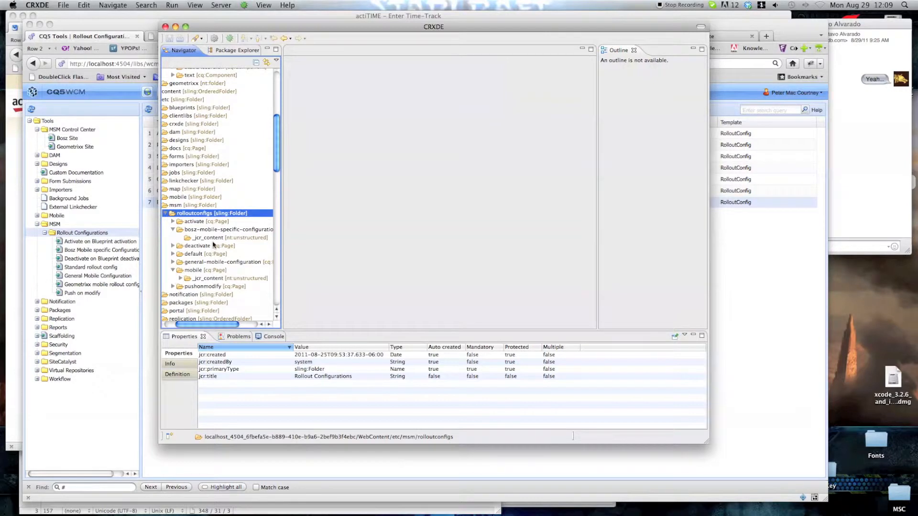
- Inspect the mobile config's contentCopy and editProperties sync actions, viewing editMap and enabled properties
click(180, 263)
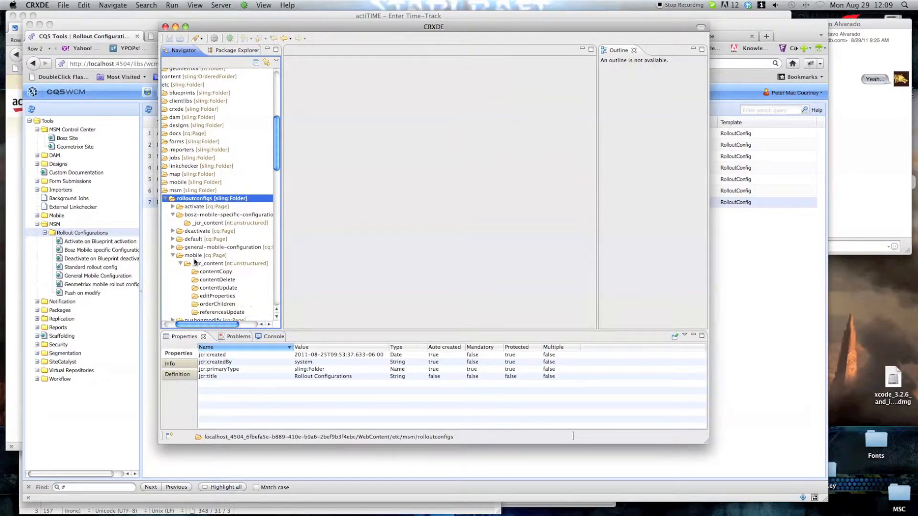
click(216, 271)
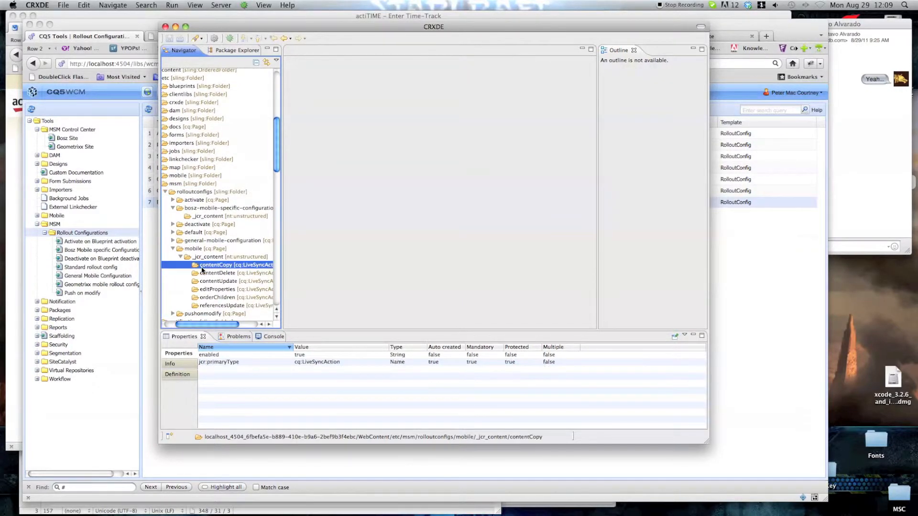
click(217, 289)
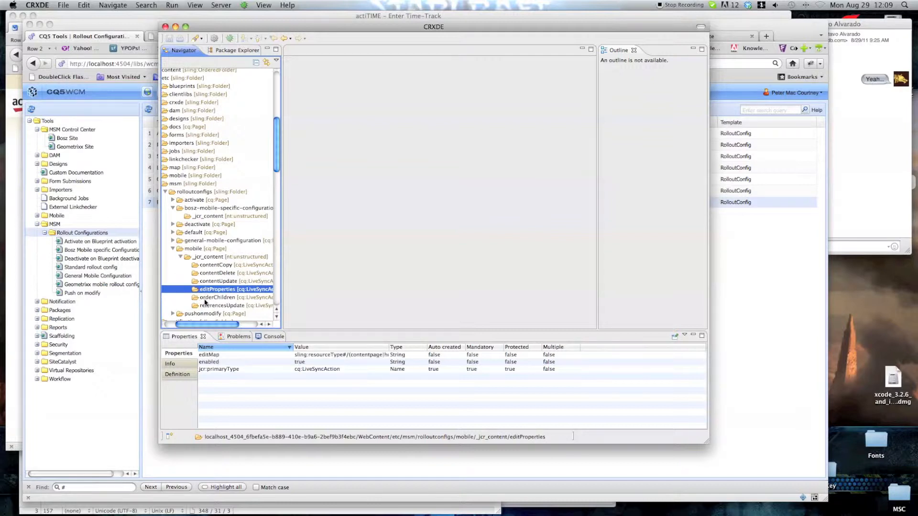
click(224, 305)
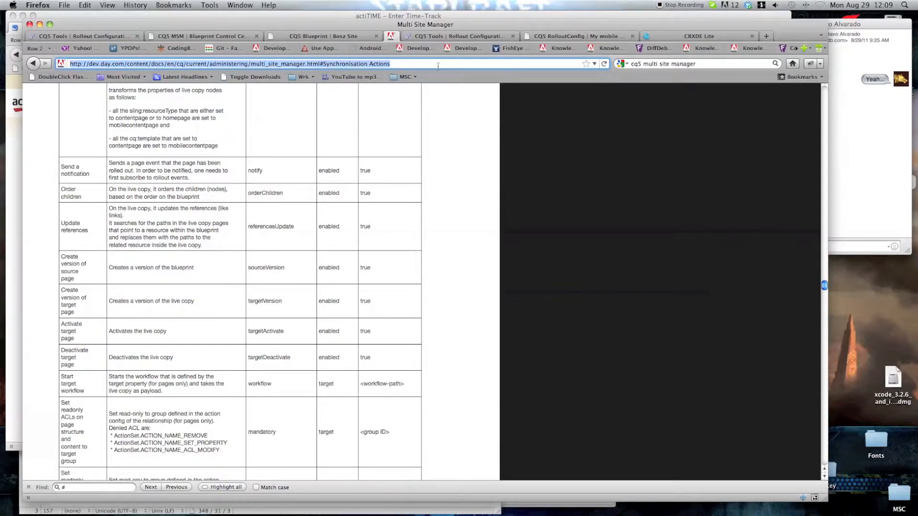
mouse_move(582, 102)
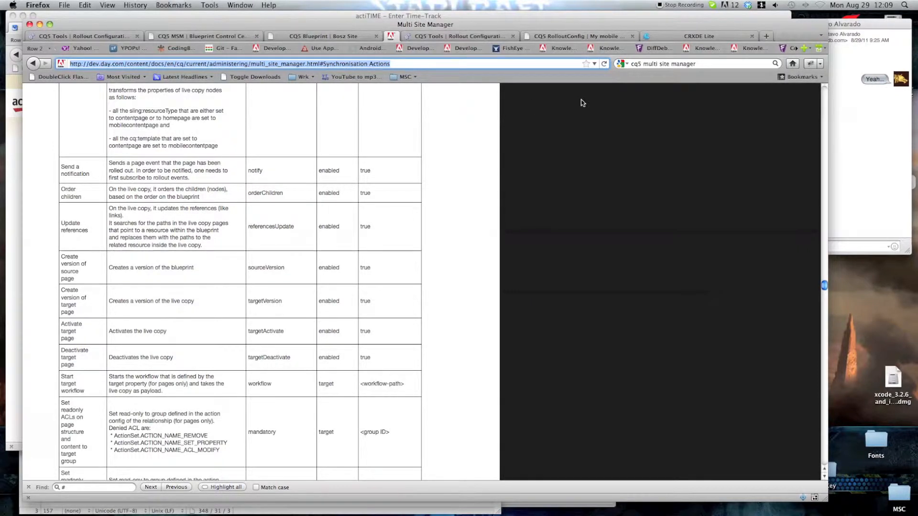
- Return to the Multi Site Manager documentation page from the search results and bookmark it
click(766, 36)
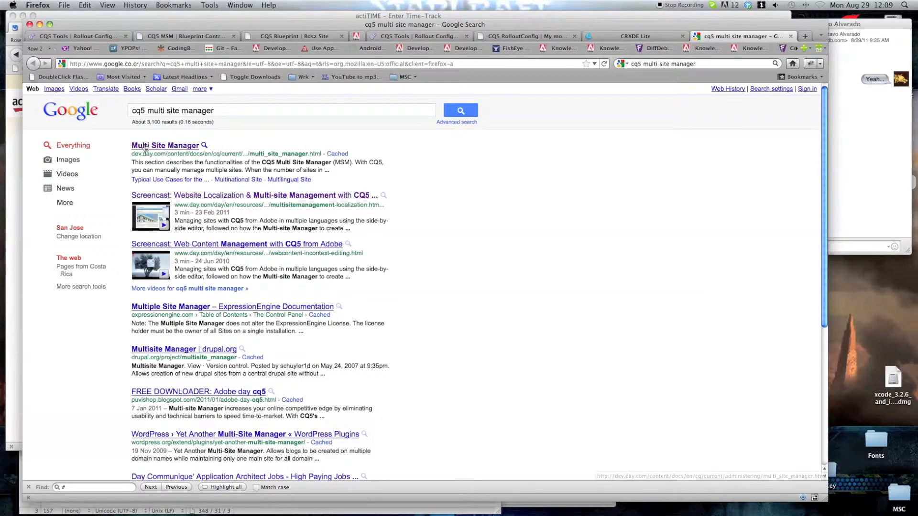
click(165, 146)
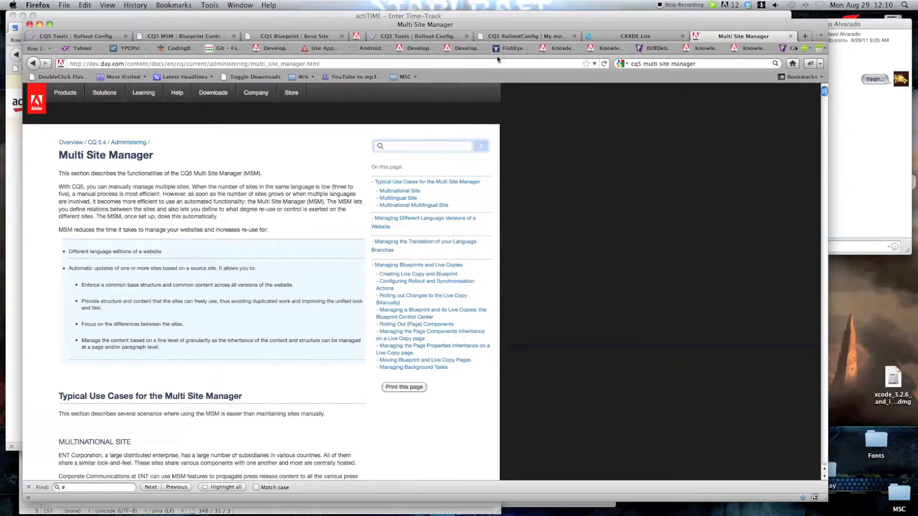
click(425, 284)
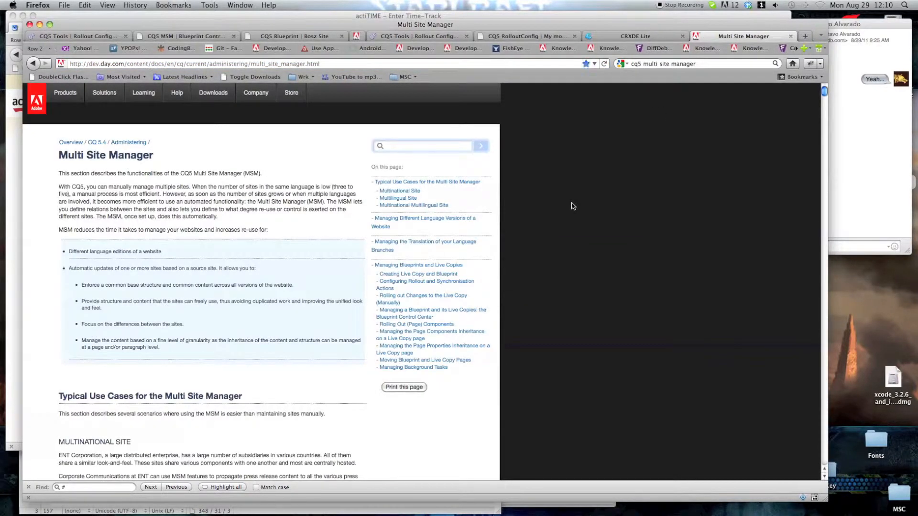
click(584, 63)
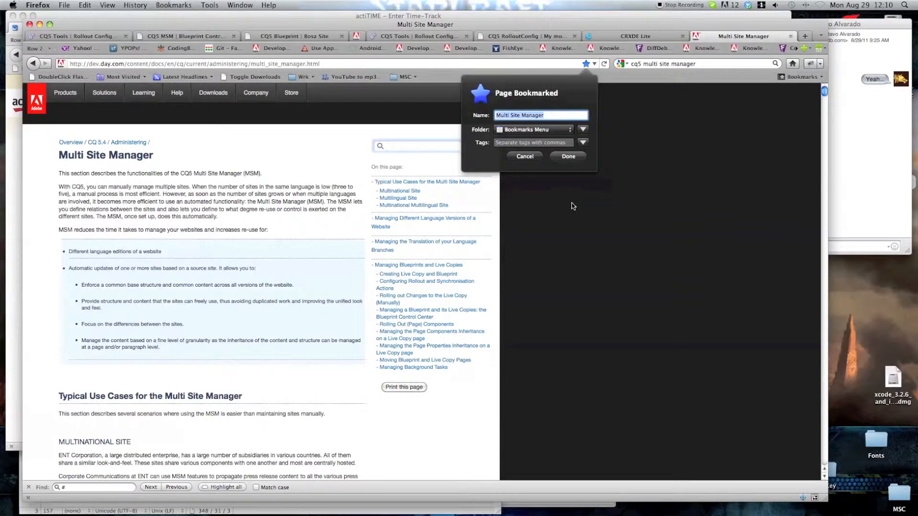
click(566, 156)
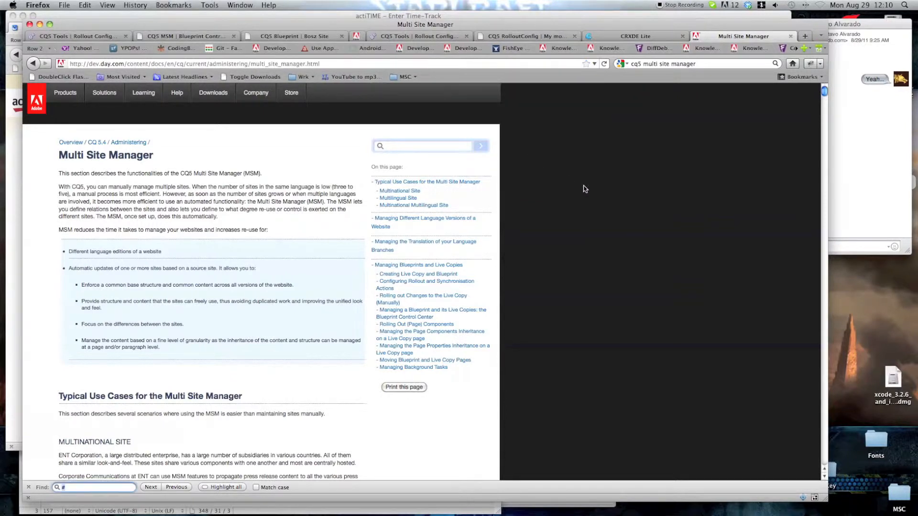
- Find 'sync' in the page and scroll down to the Synchronisation Actions table
text(sync)
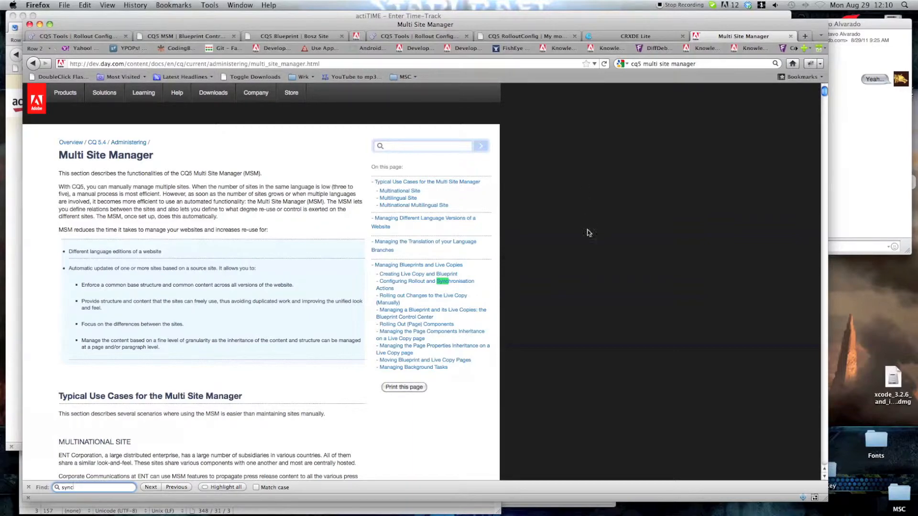
click(425, 284)
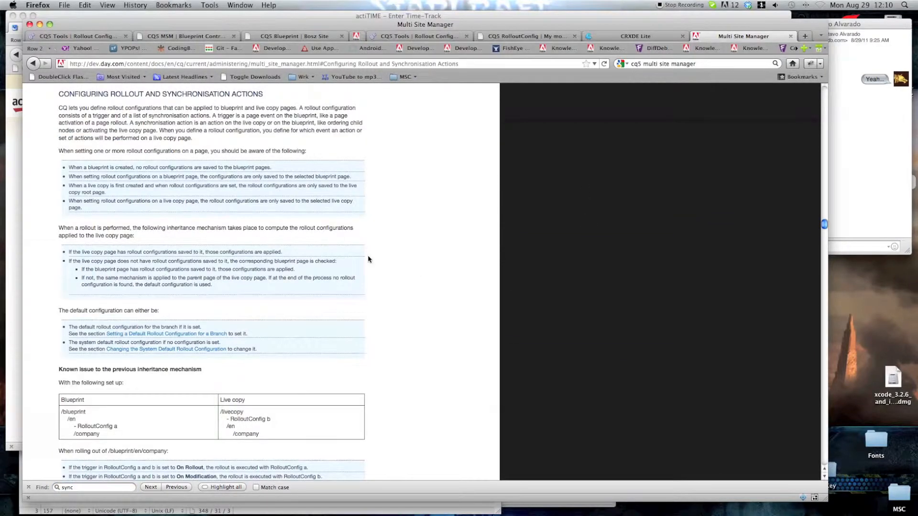
scroll(down, 3)
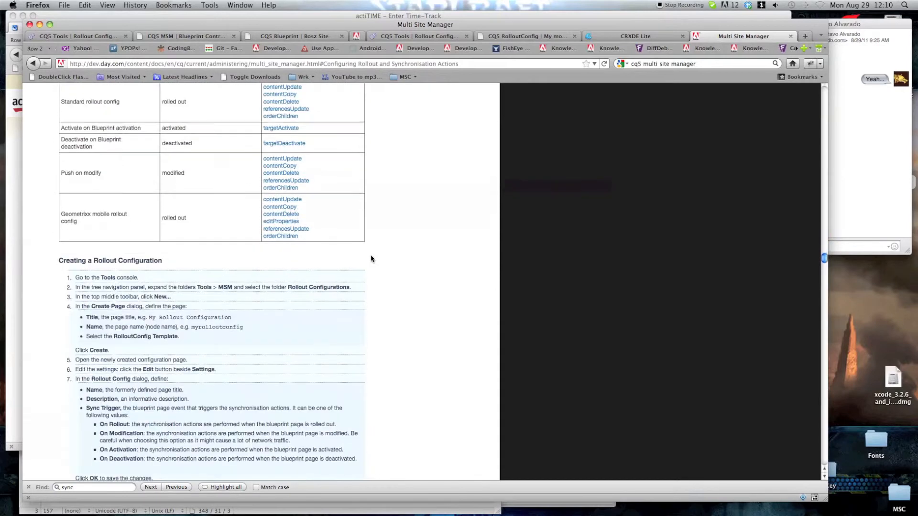
scroll(down, 3)
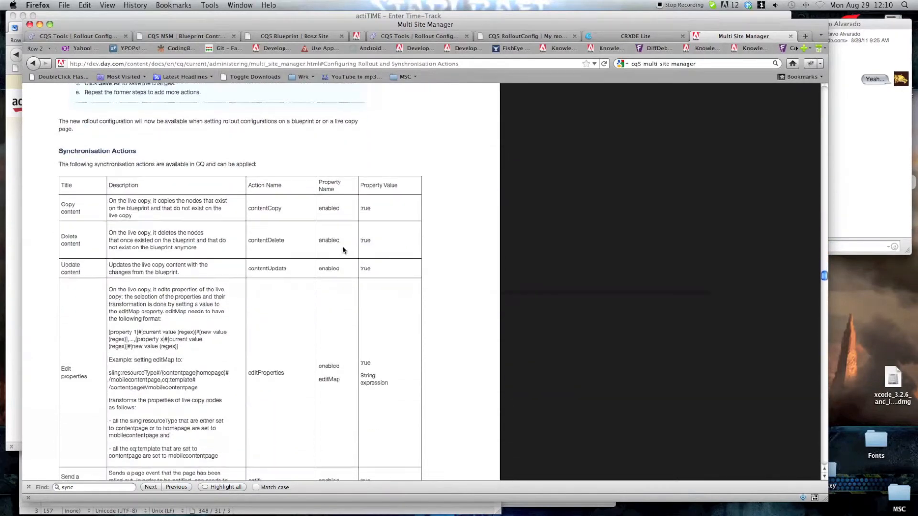
scroll(down, 3)
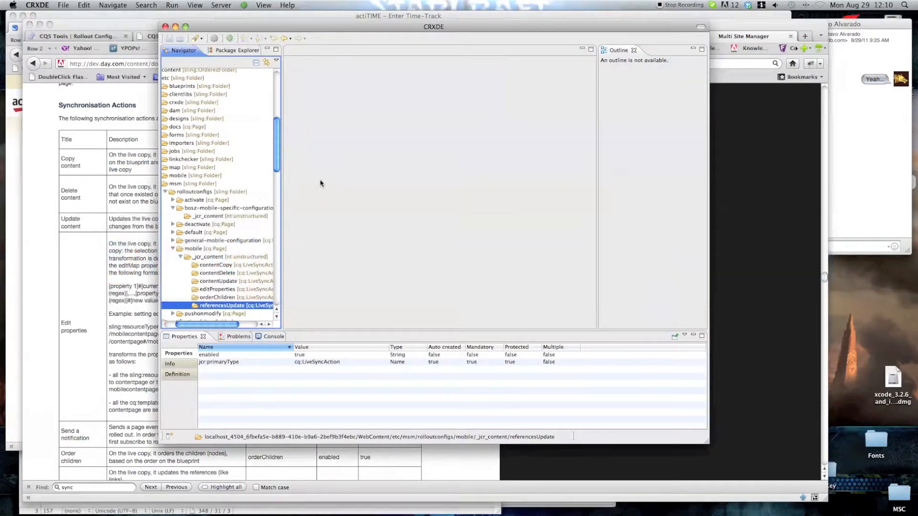
- Select the referencesUpdate node under the mobile rollout config's jcr:content to see its properties
click(233, 264)
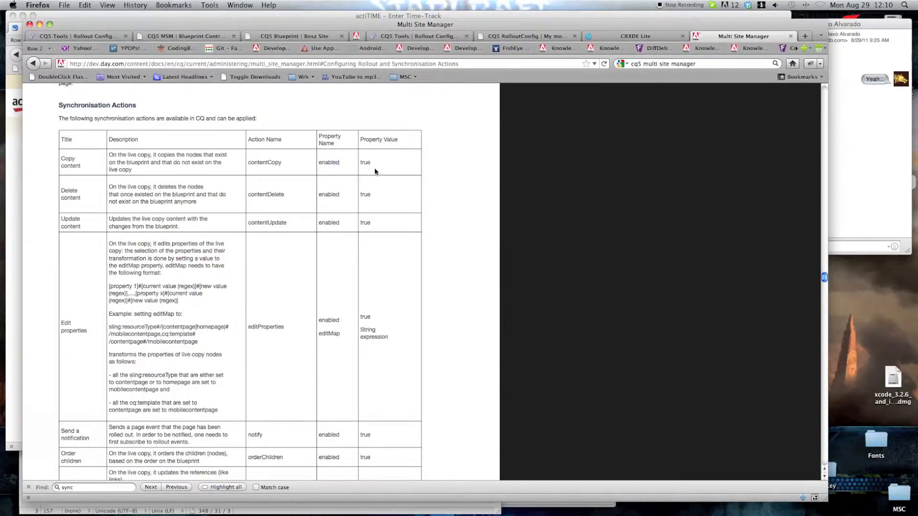
- Scroll to the Edit properties row and select its editMap format description text
scroll(down, 3)
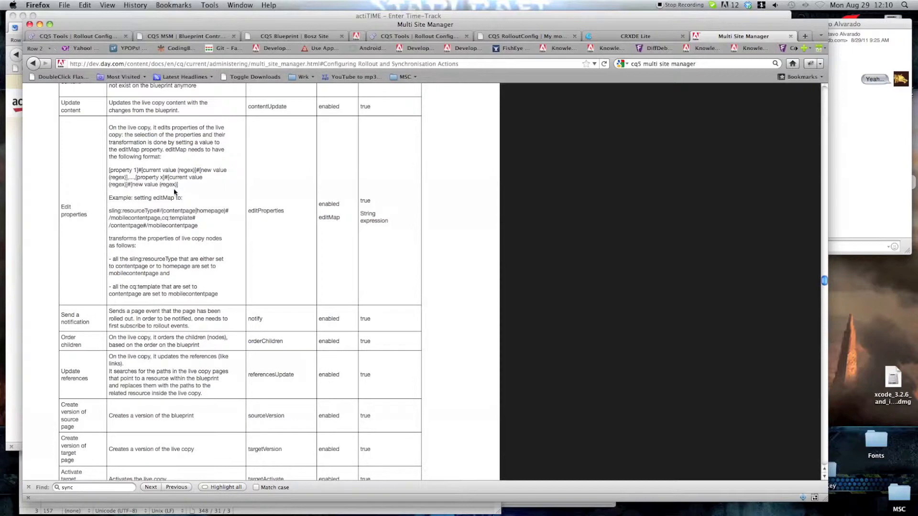
drag(109, 170, 178, 185)
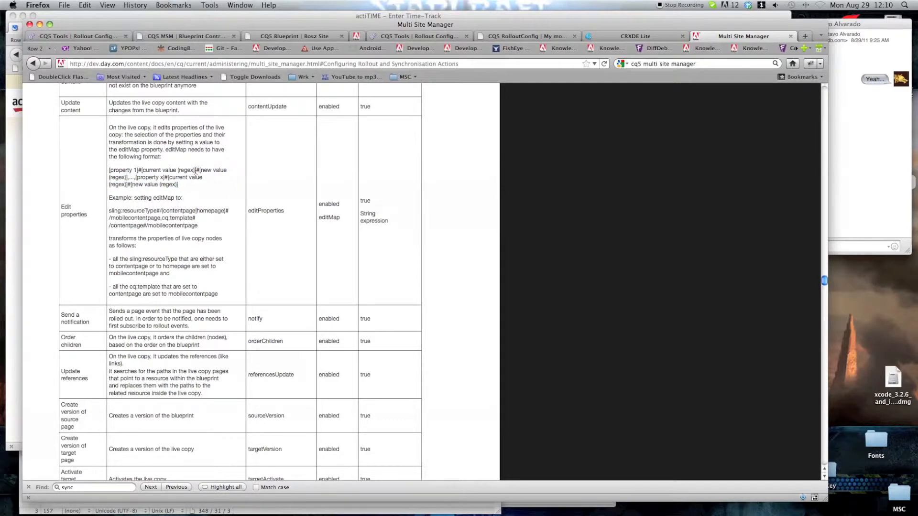
drag(138, 169, 195, 170)
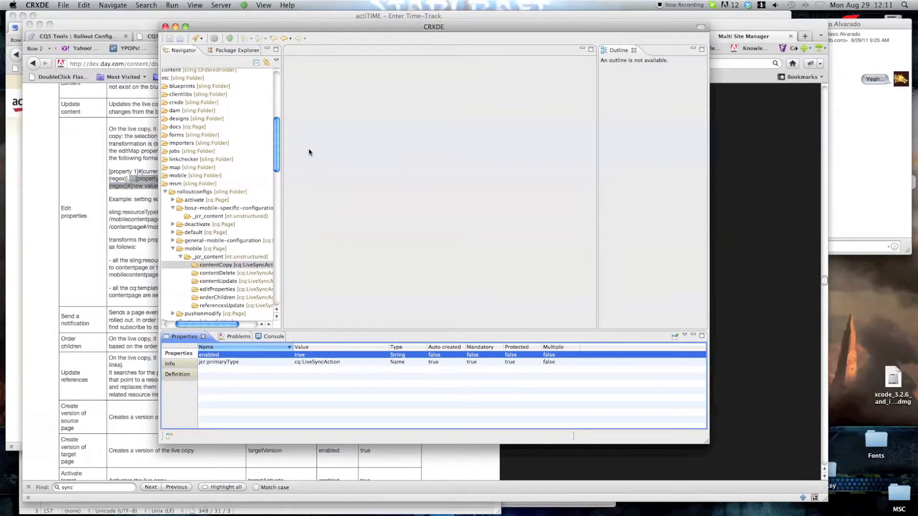
- Create a new node named editProperties of type cq:LiveSyncAction under bosz-mobile-specific-configuration/jcr:content
click(230, 216)
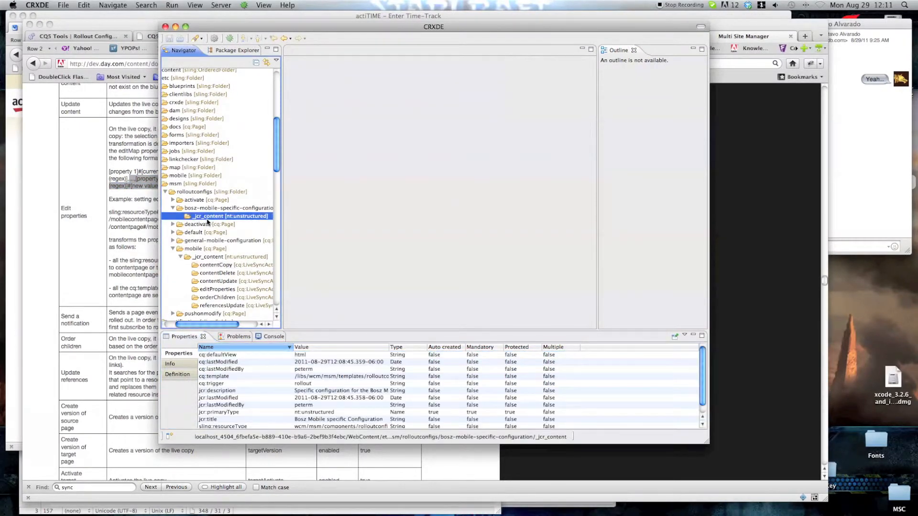
right_click(228, 216)
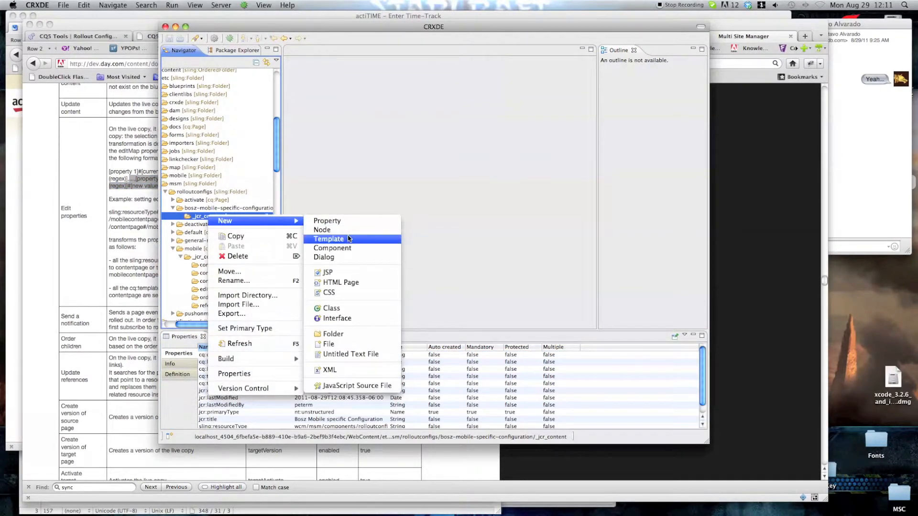
click(321, 229)
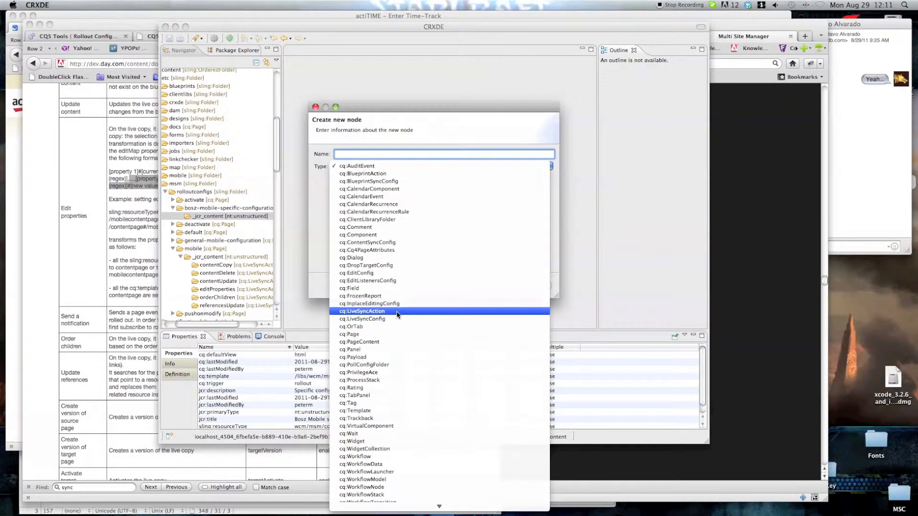
click(366, 310)
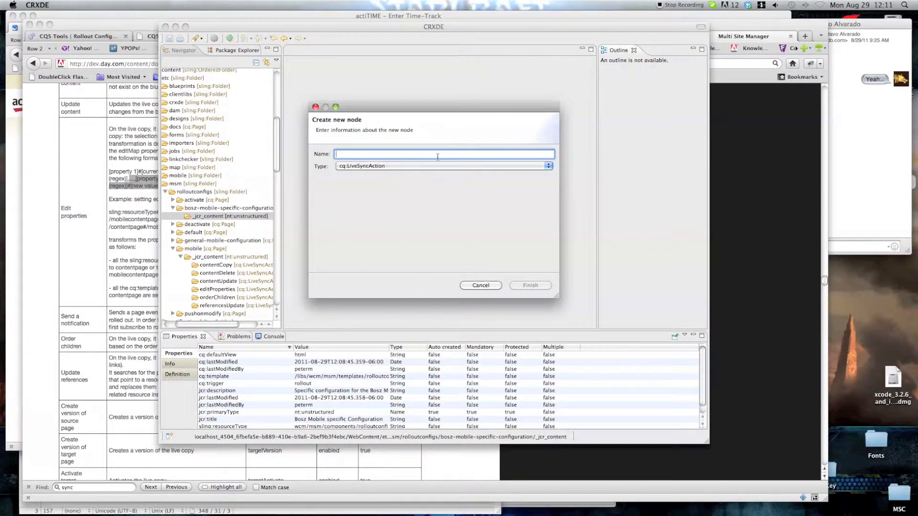
text(editProperties)
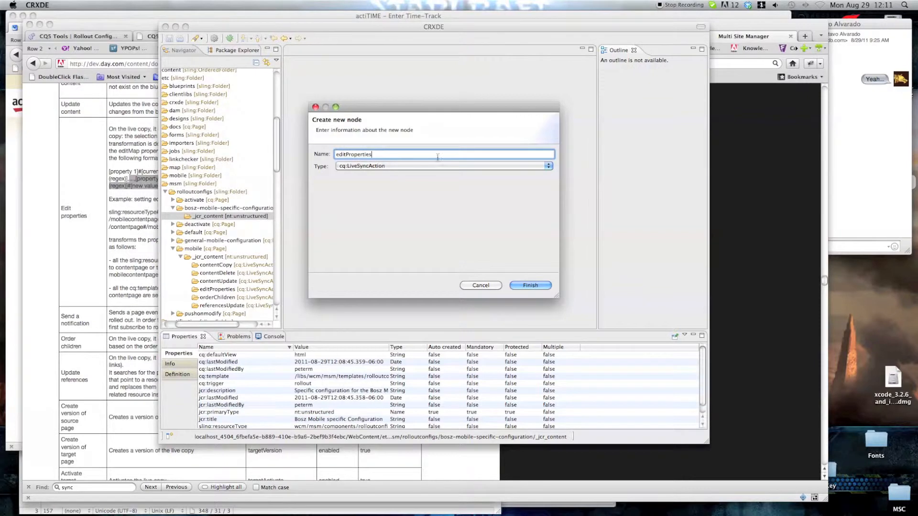
click(480, 285)
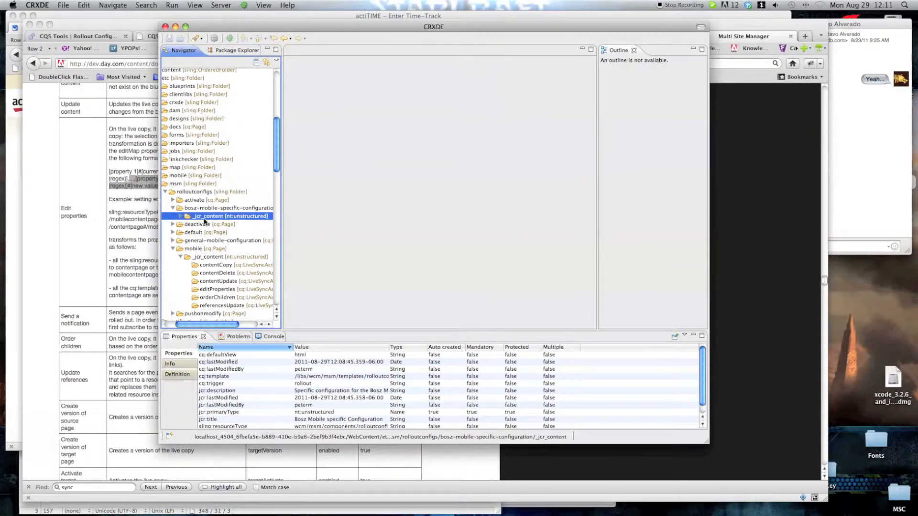
- Reveal the new editProperties node in the Navigator and compare with the mobile config's content node
click(233, 224)
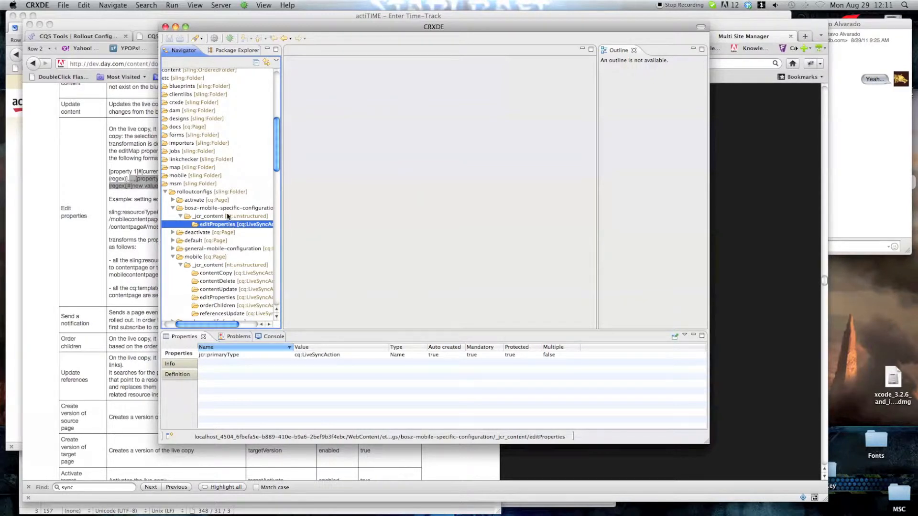
scroll(down, 3)
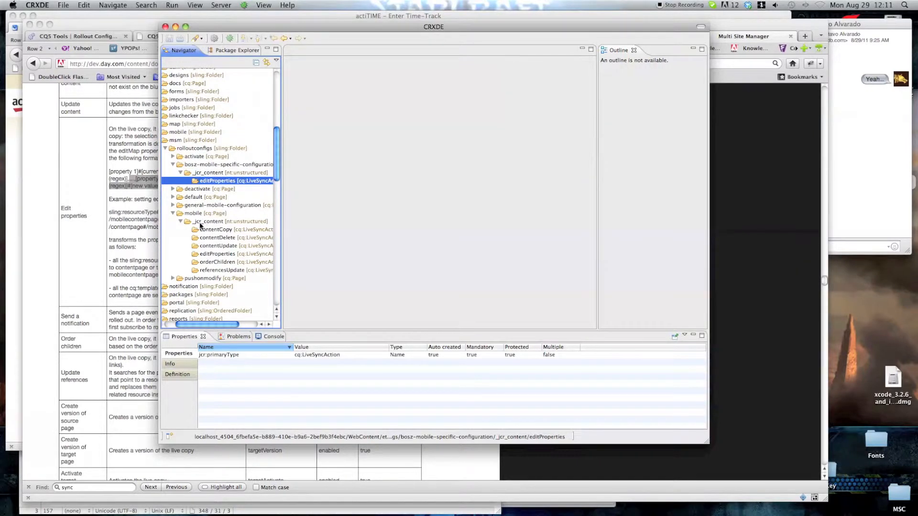
click(229, 221)
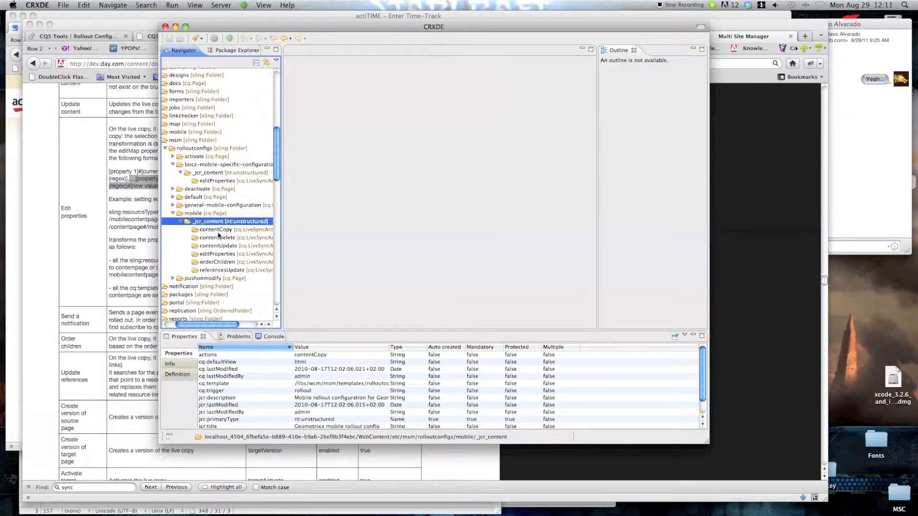
click(217, 254)
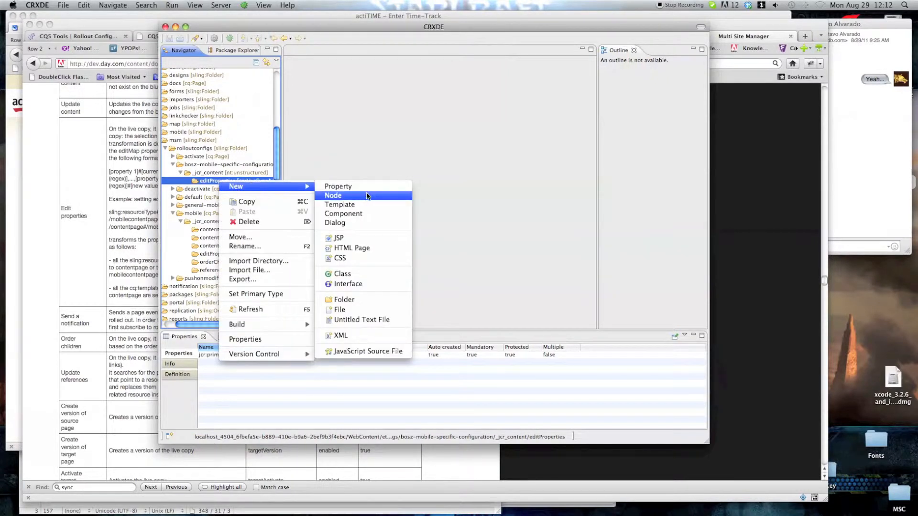
- Add an enabled property set to true and an editMap String property starting sling:resourceType# to editProperties
click(338, 186)
text(enabled)
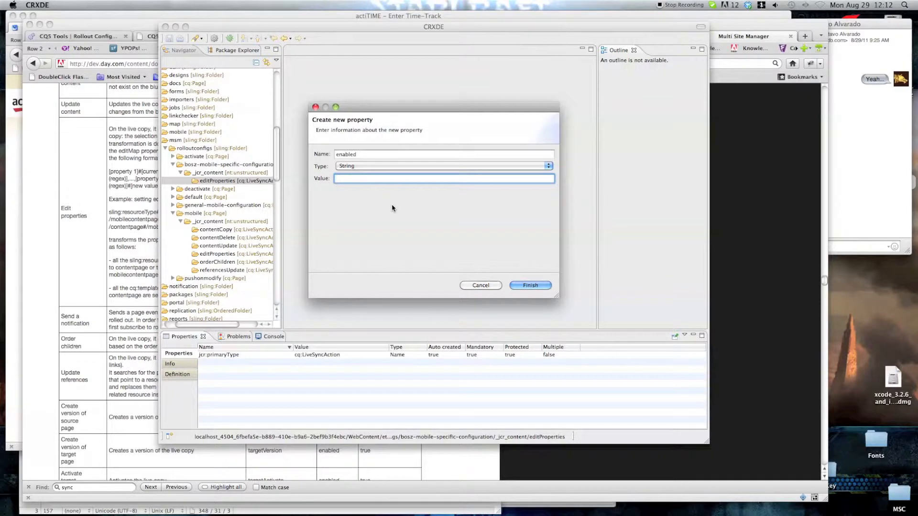
text(true)
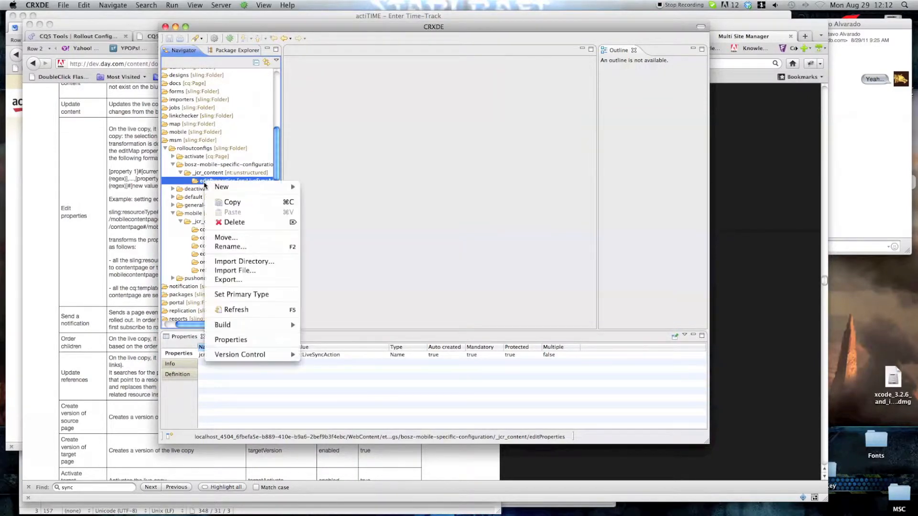
click(221, 187)
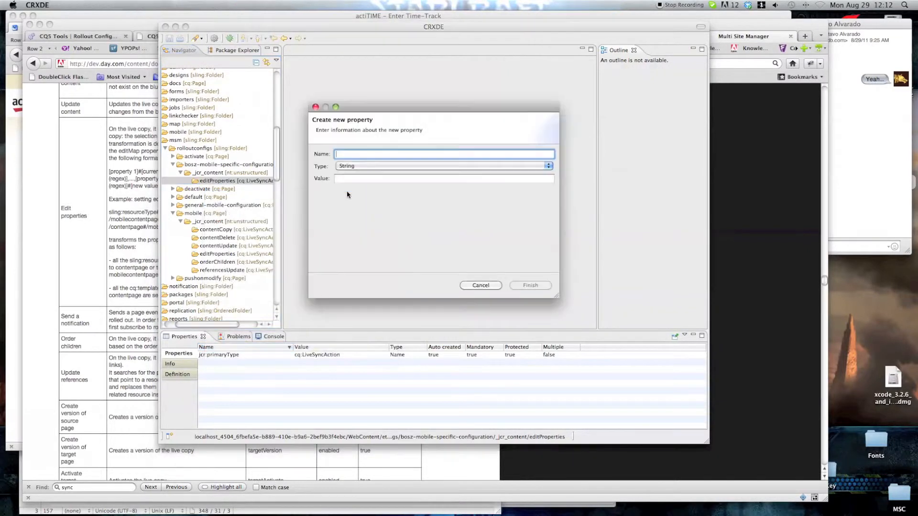
text(editMap)
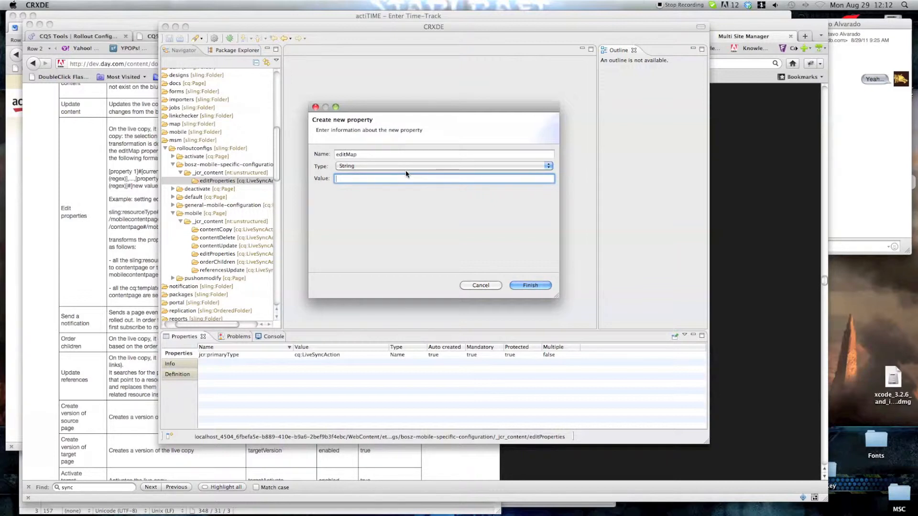
mouse_move(400, 188)
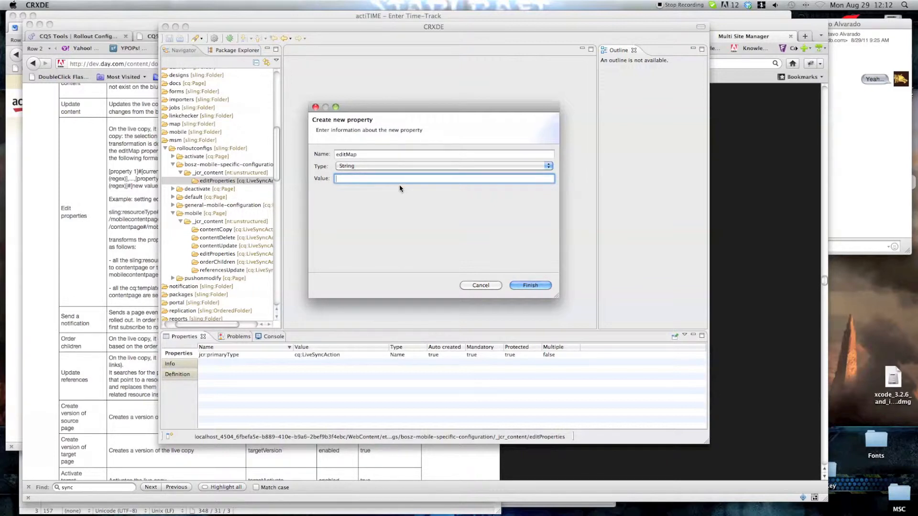
text(sling:resourceType#)
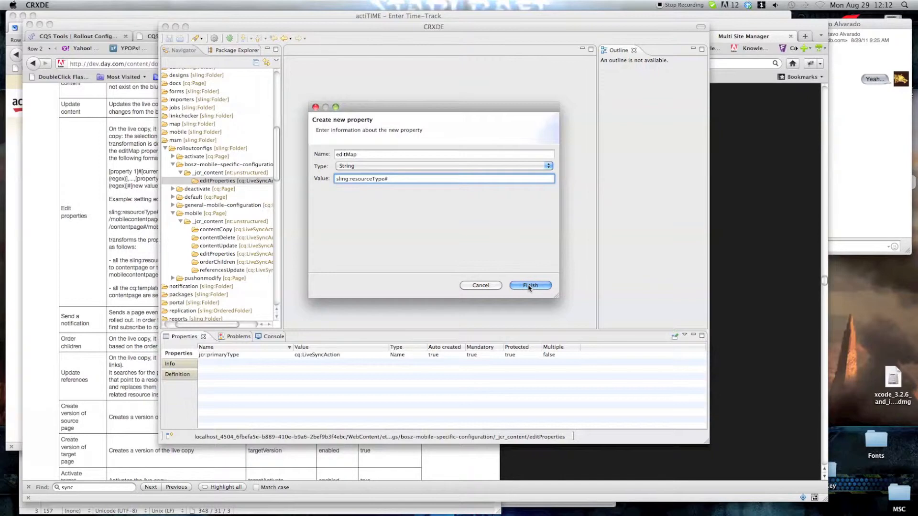
click(529, 286)
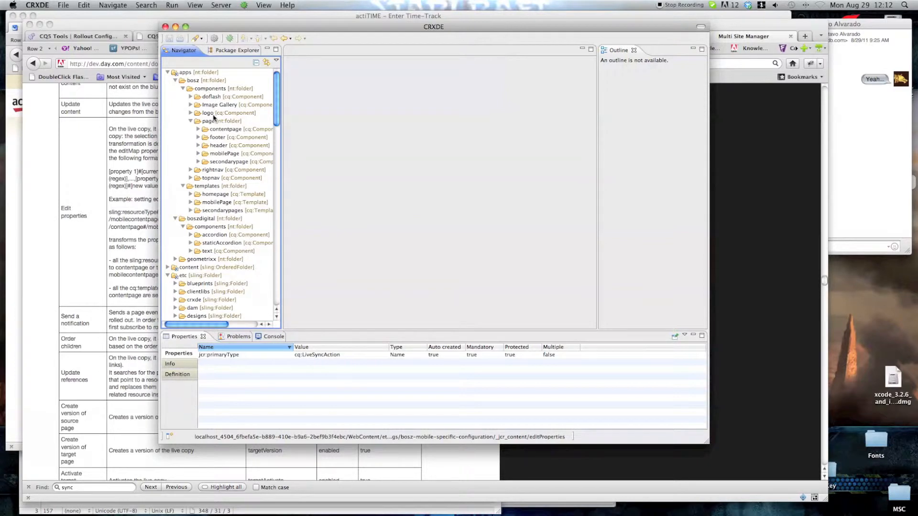
- Inspect the Bosz contentpage, secondarypage, mobilePage components, homepage and mobilePage templates, accordion and staticAccordion
click(210, 121)
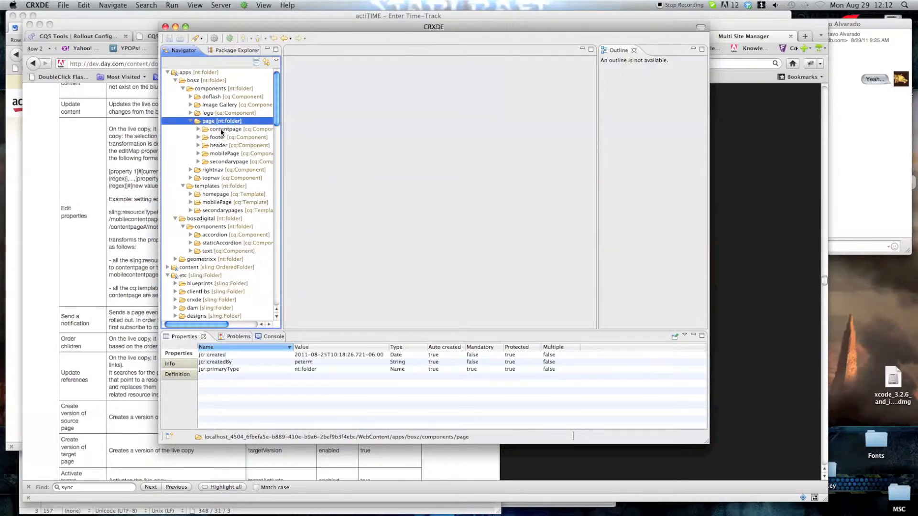
click(228, 129)
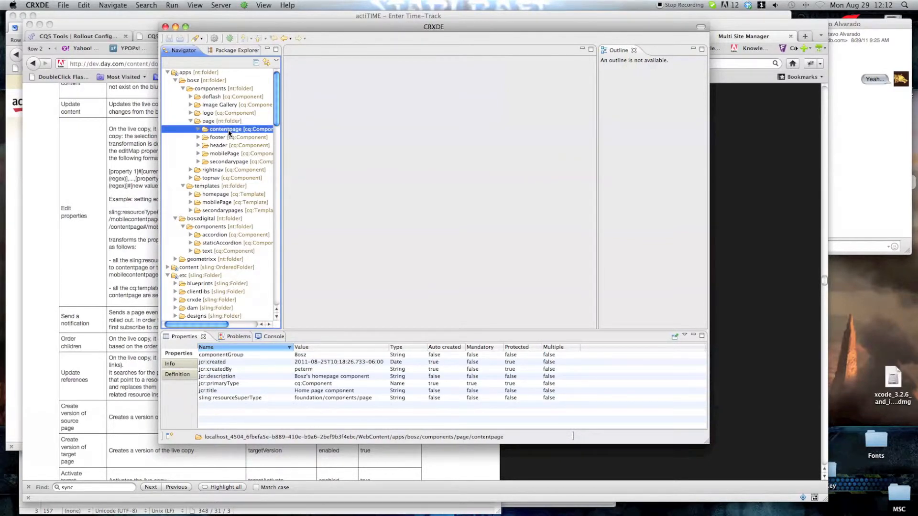
click(228, 162)
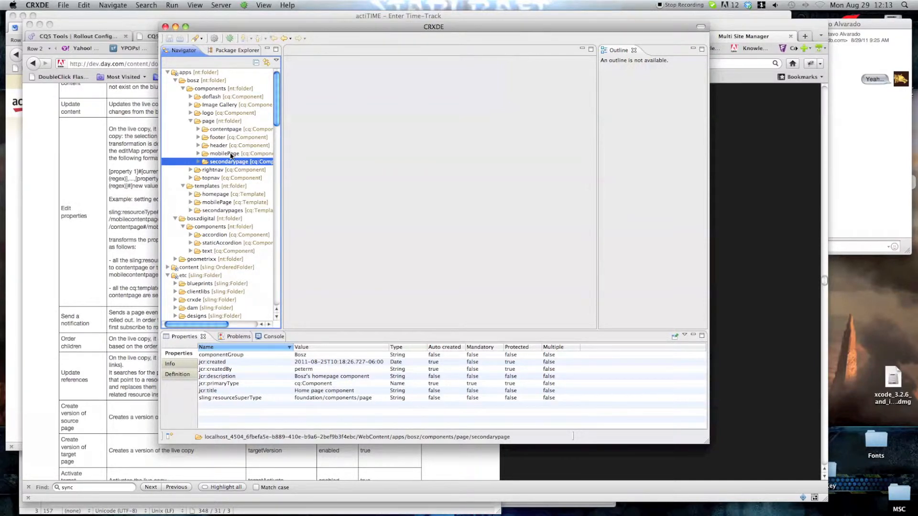
click(224, 153)
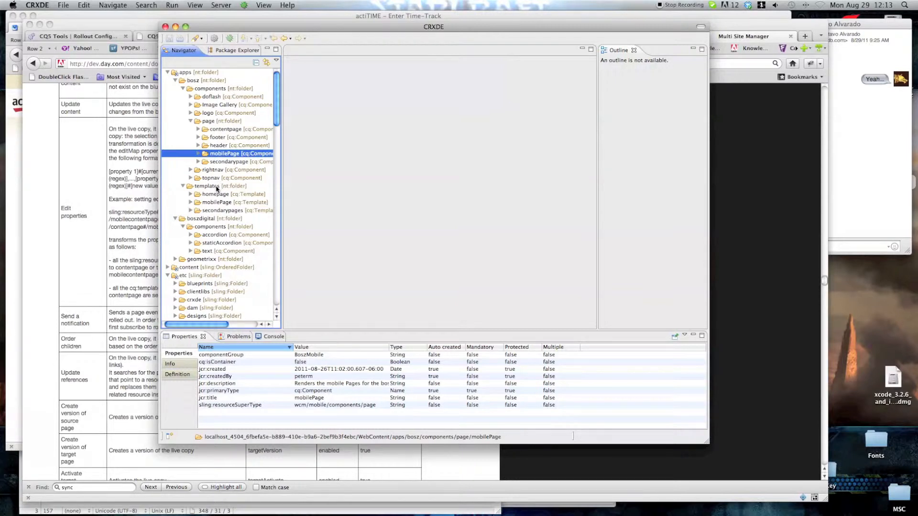
click(222, 194)
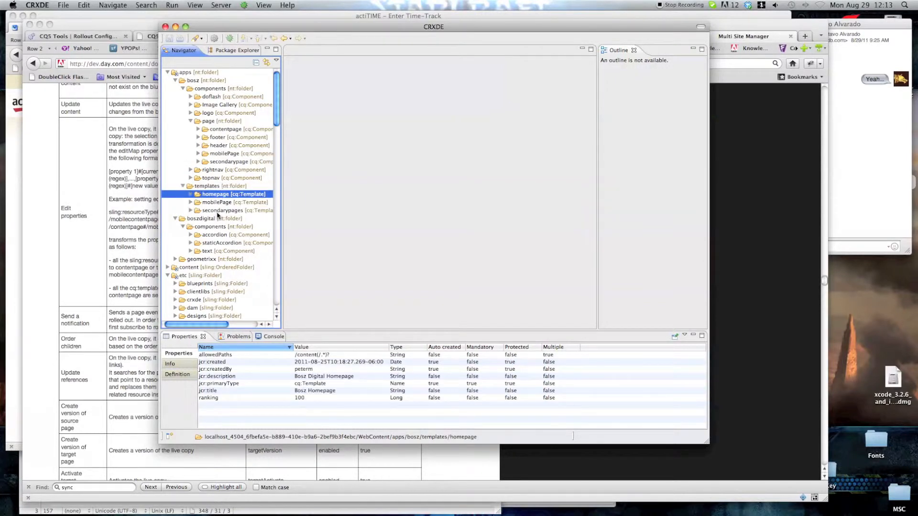
click(234, 201)
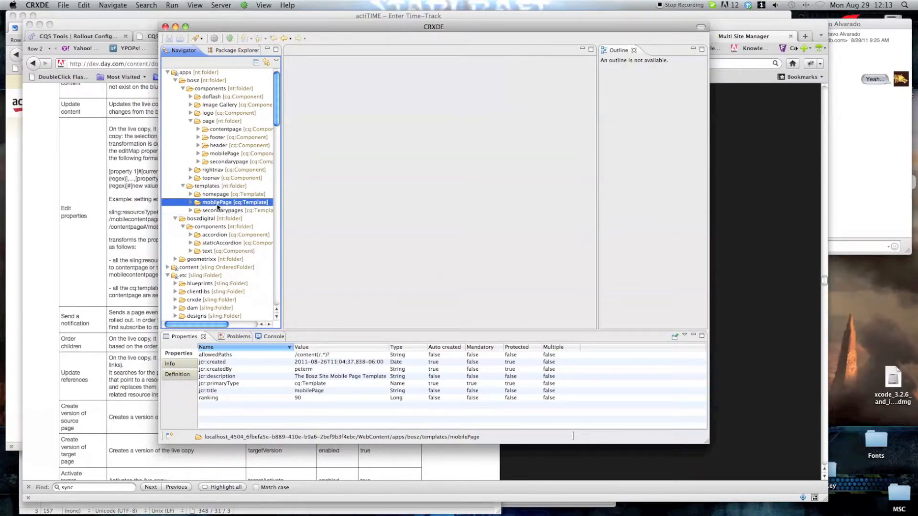
click(215, 235)
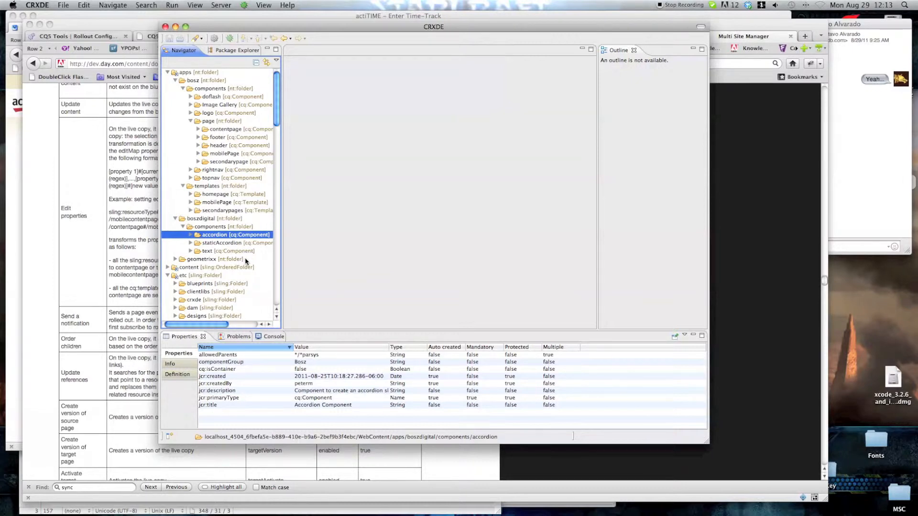
click(229, 242)
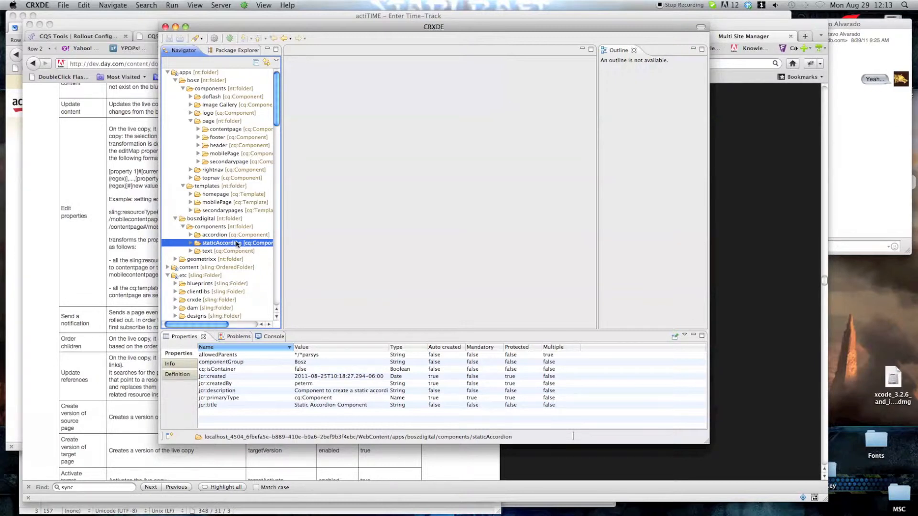
- Select the Bosz mobile config's editProperties node and begin editing its editMap value
scroll(down, 3)
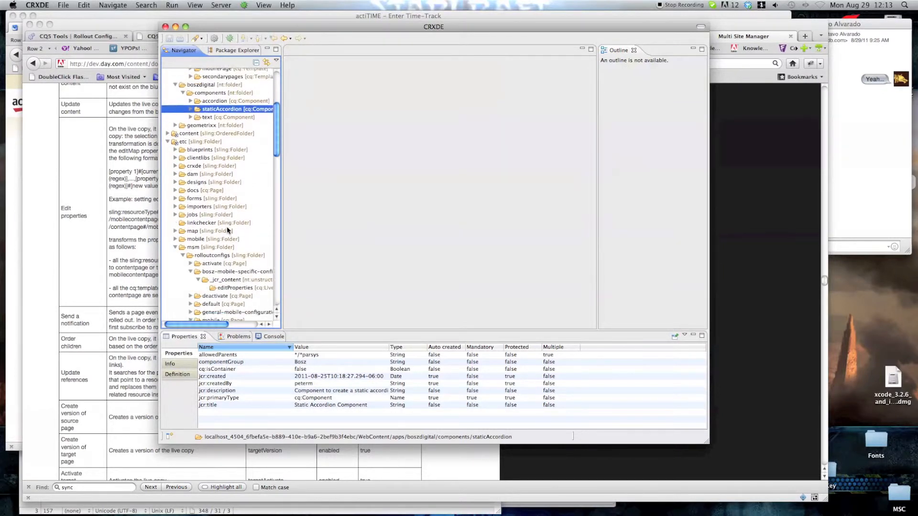
click(236, 243)
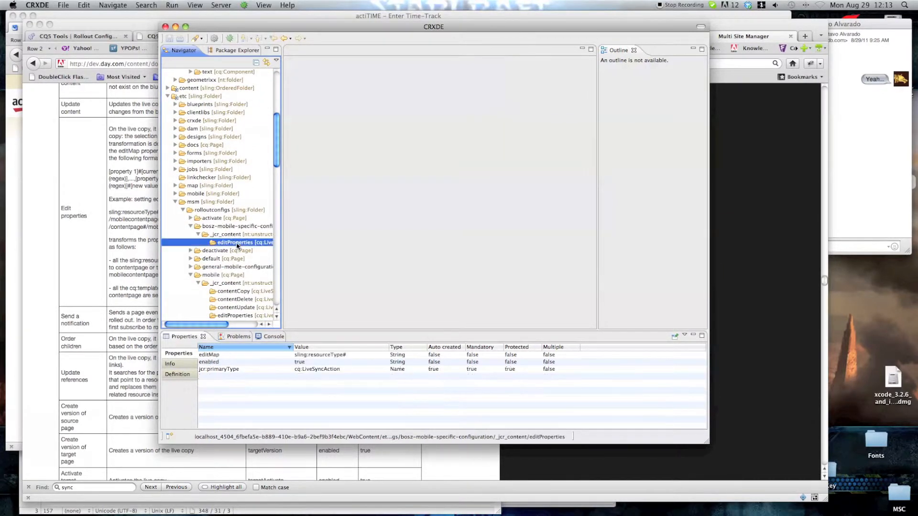
click(234, 354)
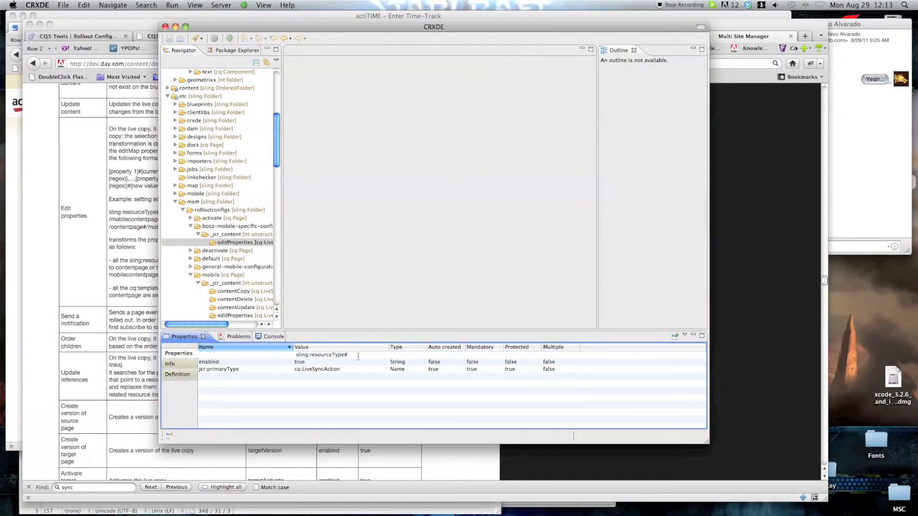
- Extend the editMap value with a regex group '/(con' mapping contentpage toward mobilePage
text(/(con)
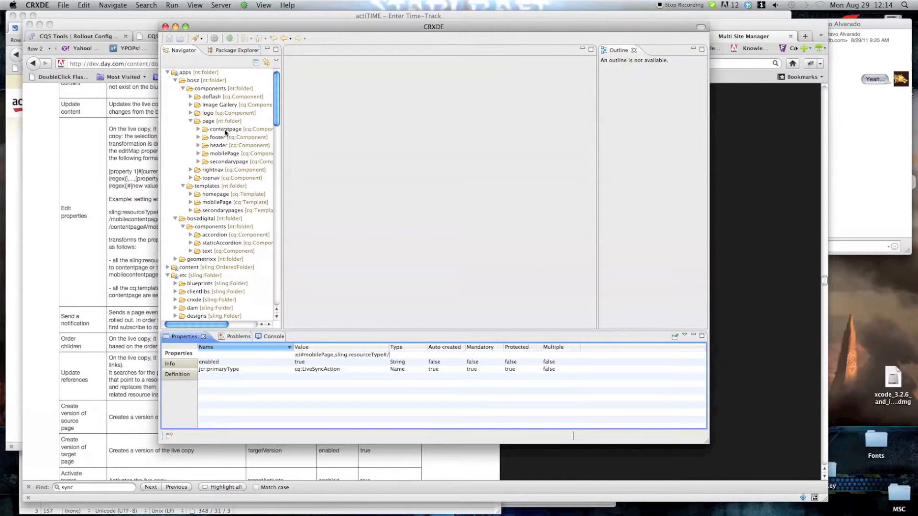
mouse_move(354, 229)
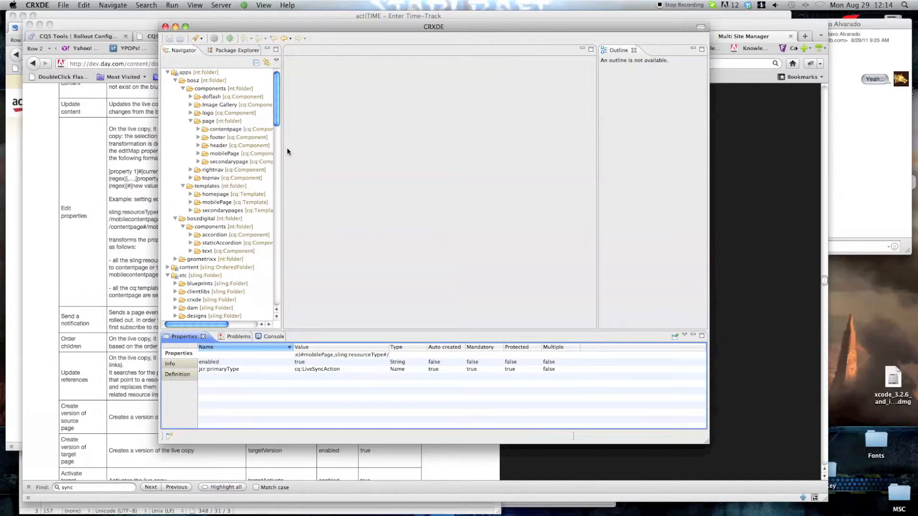
mouse_move(227, 153)
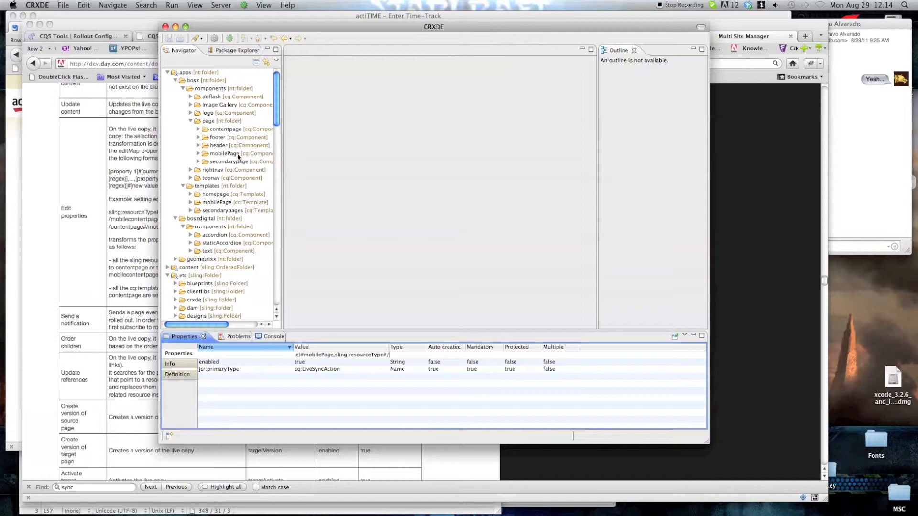
- Look up the mobilePage component name and finish the editMap value with accordion→staticAccordion and cq:template mappings
click(225, 154)
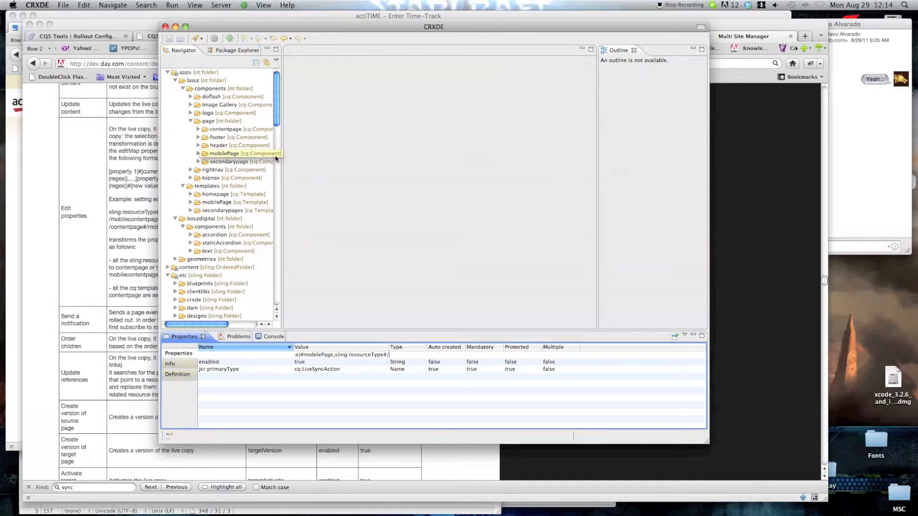
click(393, 324)
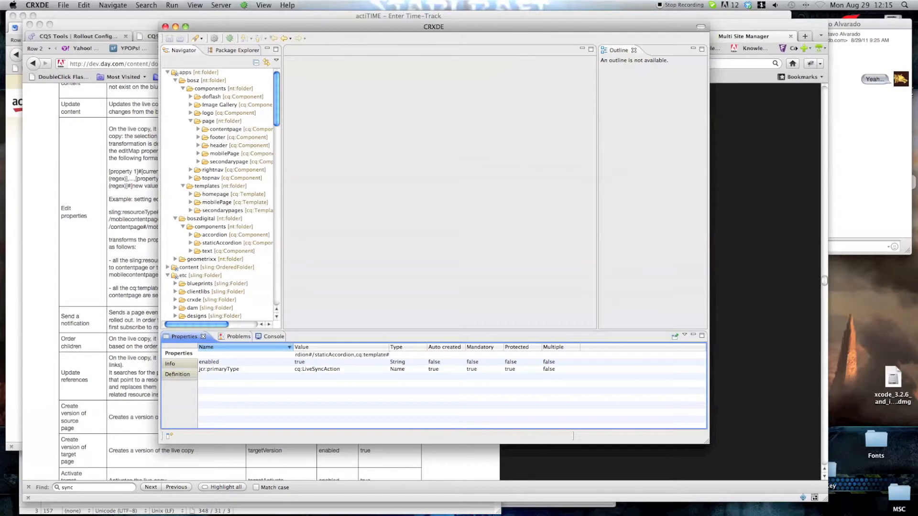
mouse_move(496, 266)
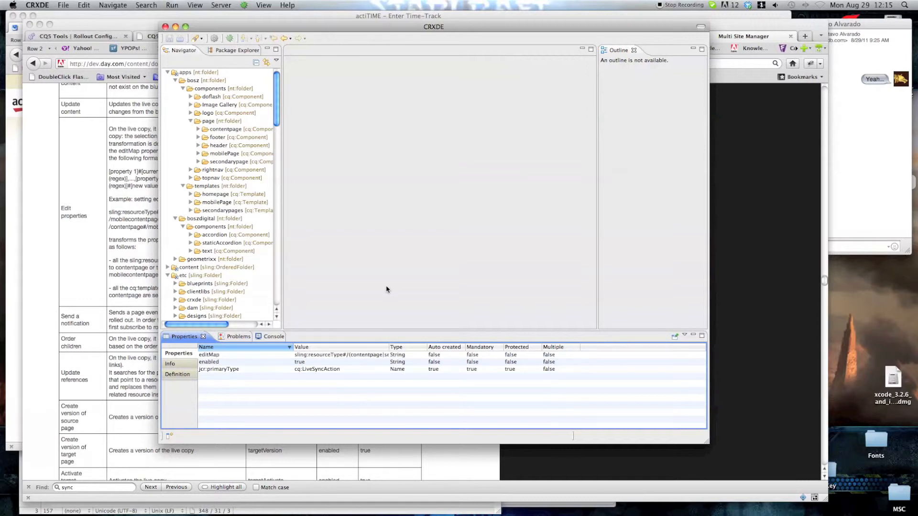
mouse_move(276, 130)
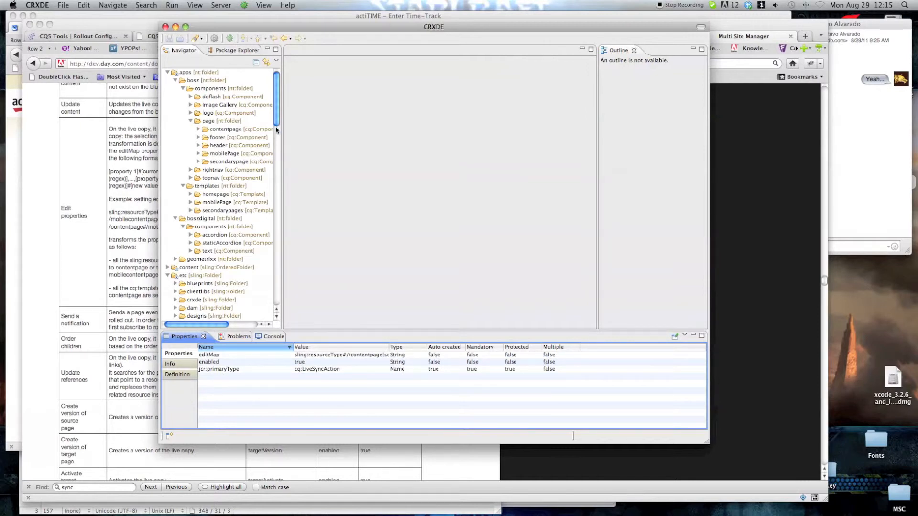
scroll(down, 3)
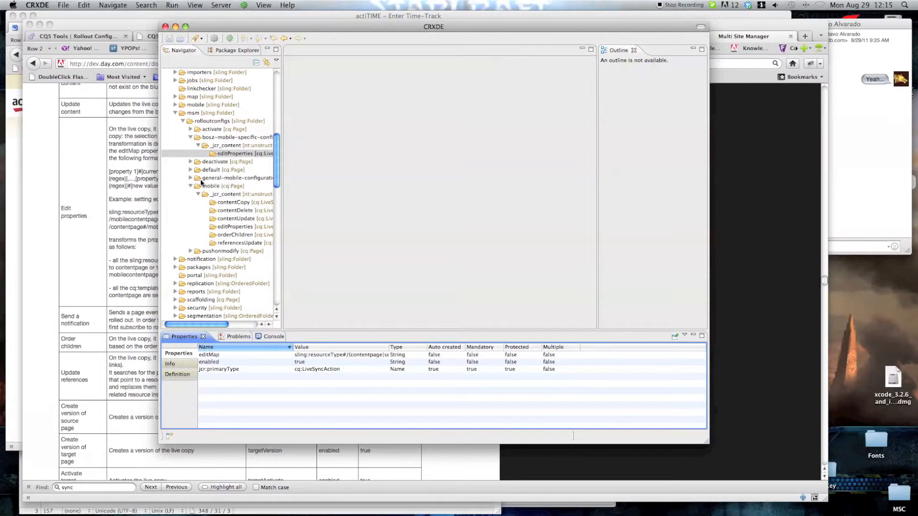
- Copy contentCopy through referencesUpdate from mobile/_jcr_content onto general-mobile-configuration/_jcr_content
click(241, 185)
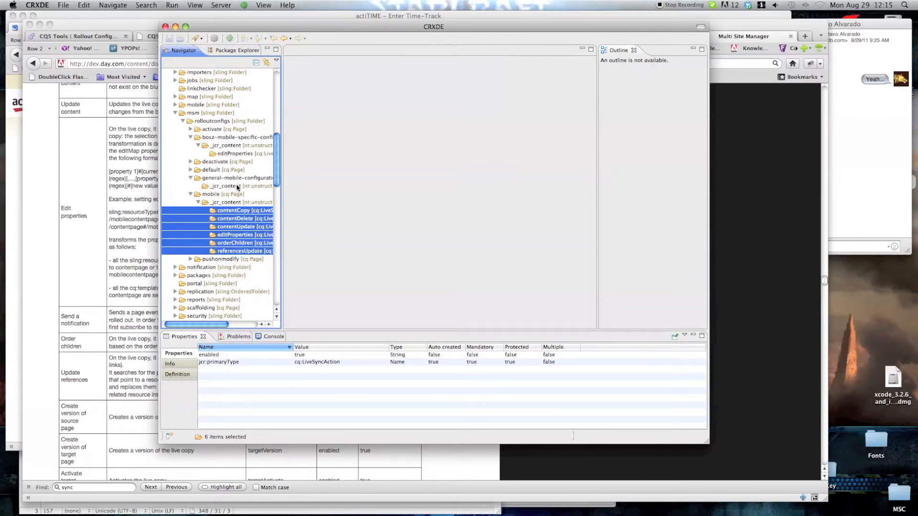
right_click(222, 186)
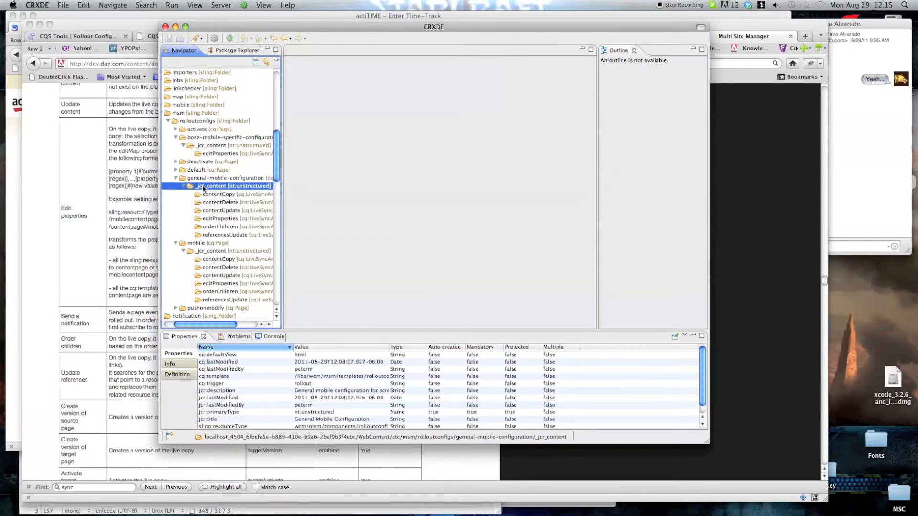
click(215, 219)
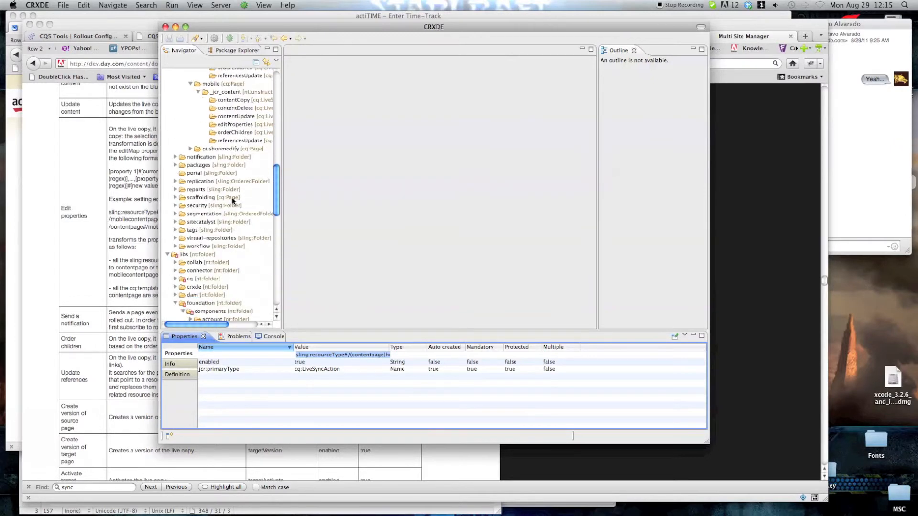
- Check the mobileimage and mobiletextimage foundation component names, then select the mobile config's editProperties node
scroll(down, 3)
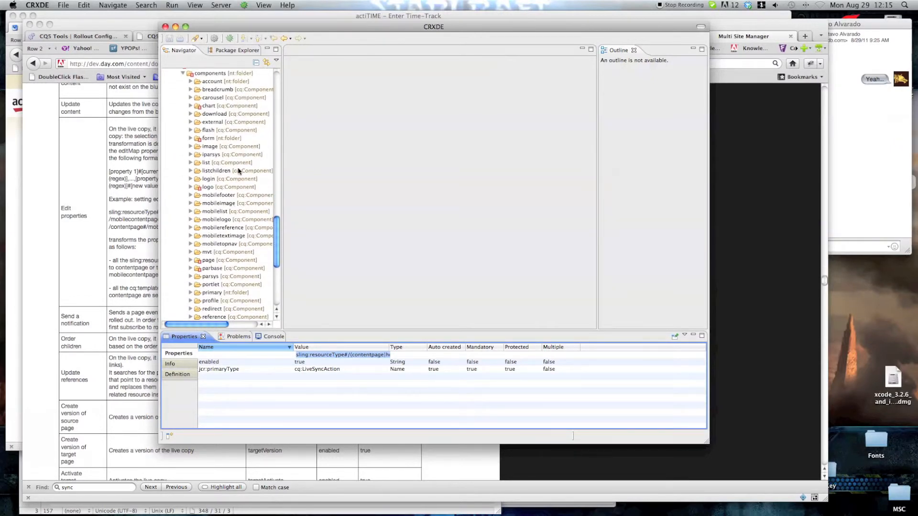
mouse_move(314, 266)
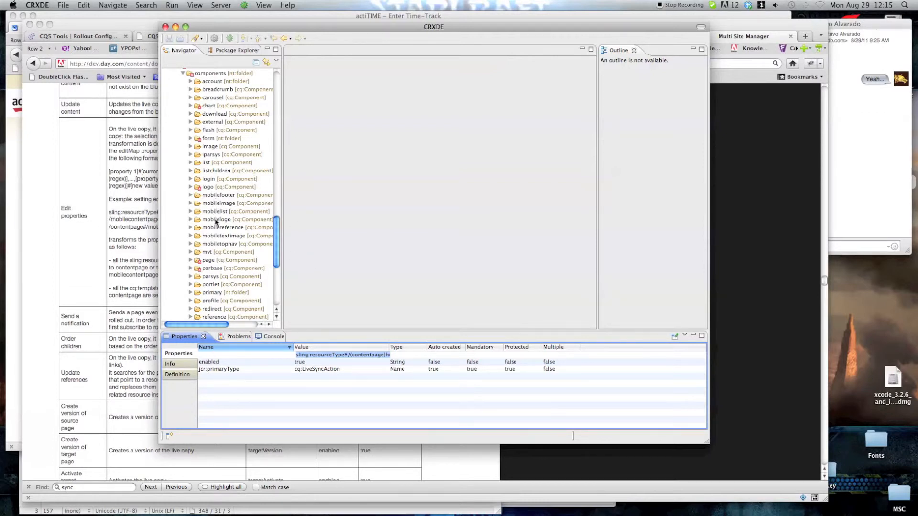
mouse_move(216, 225)
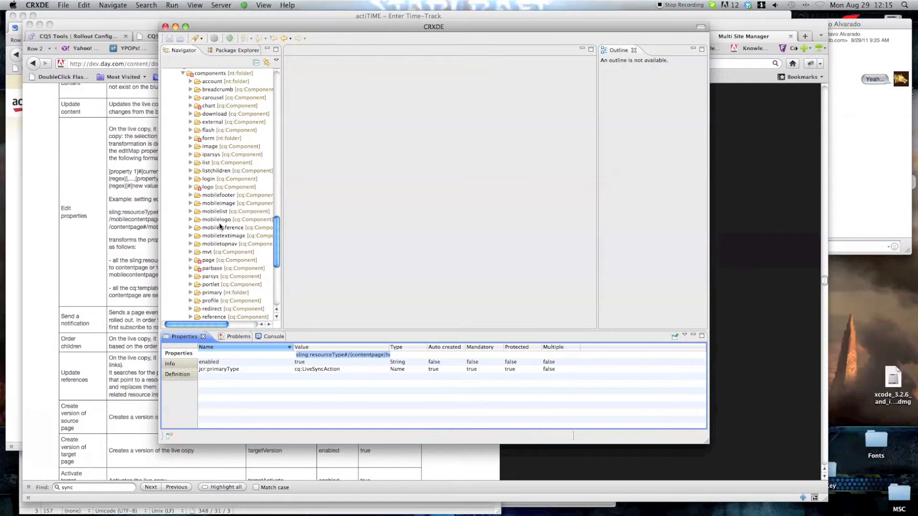
click(225, 203)
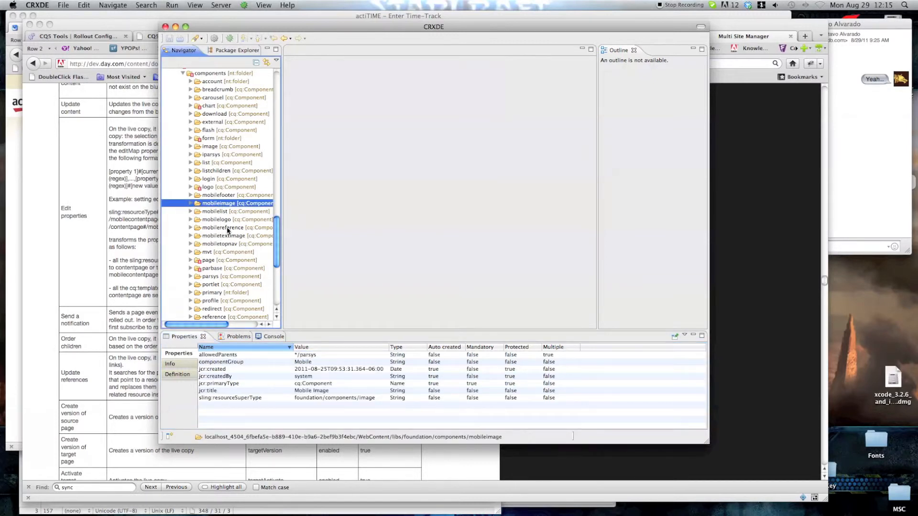
click(229, 236)
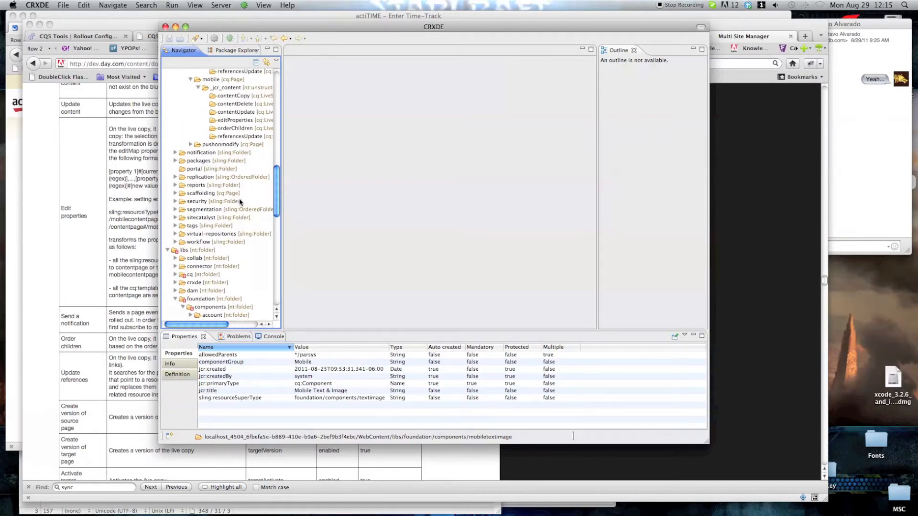
click(237, 120)
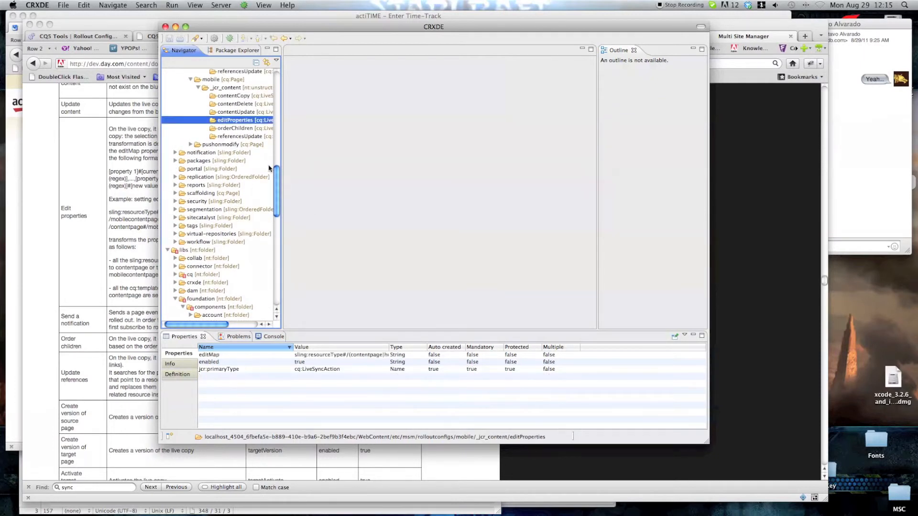
mouse_move(353, 358)
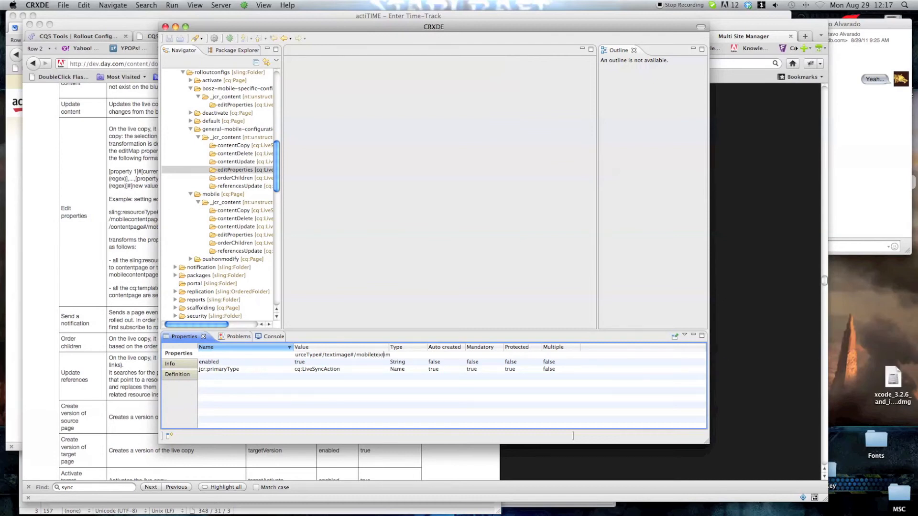
mouse_move(358, 350)
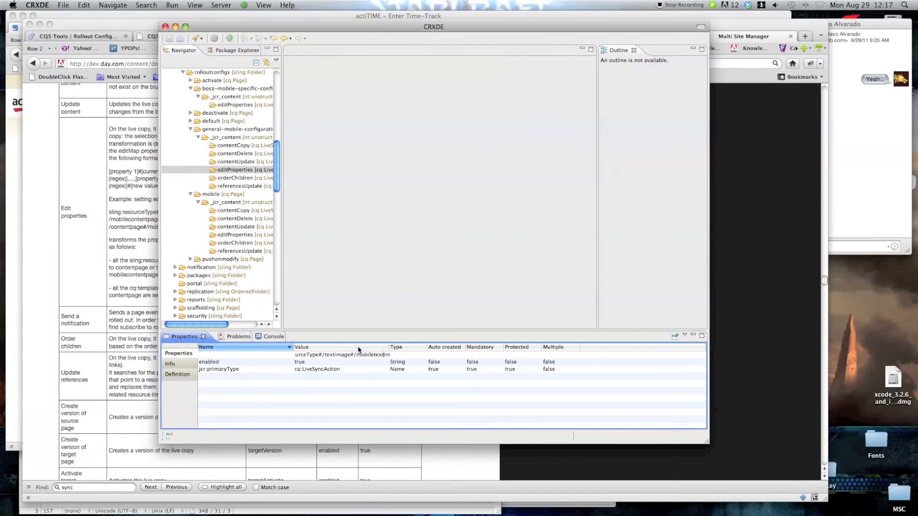
- Commit the general mobile editMap image mappings, collapse the _jcr_content nodes, and return to the Multi Site Manager docs
click(236, 169)
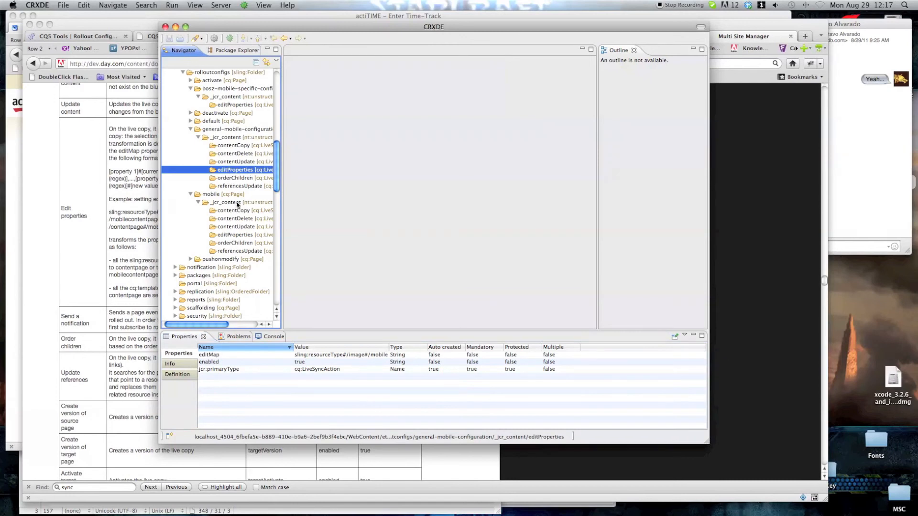
click(229, 137)
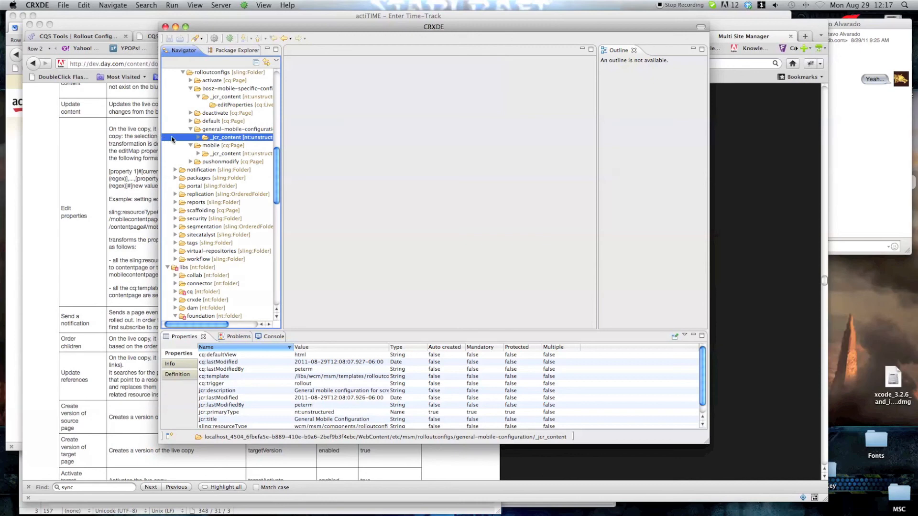
click(743, 36)
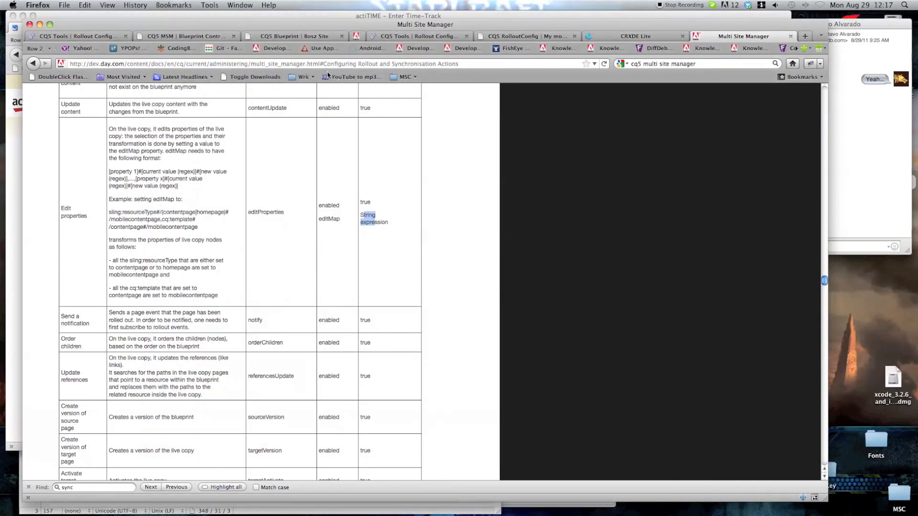